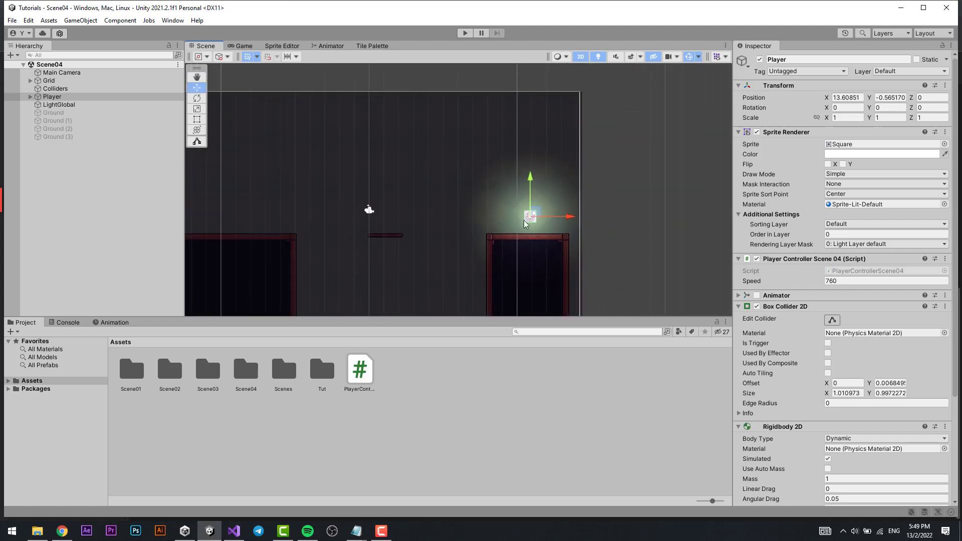
- Deselect the Player and enter Play mode to test the current movement
drag(528, 217, 570, 196)
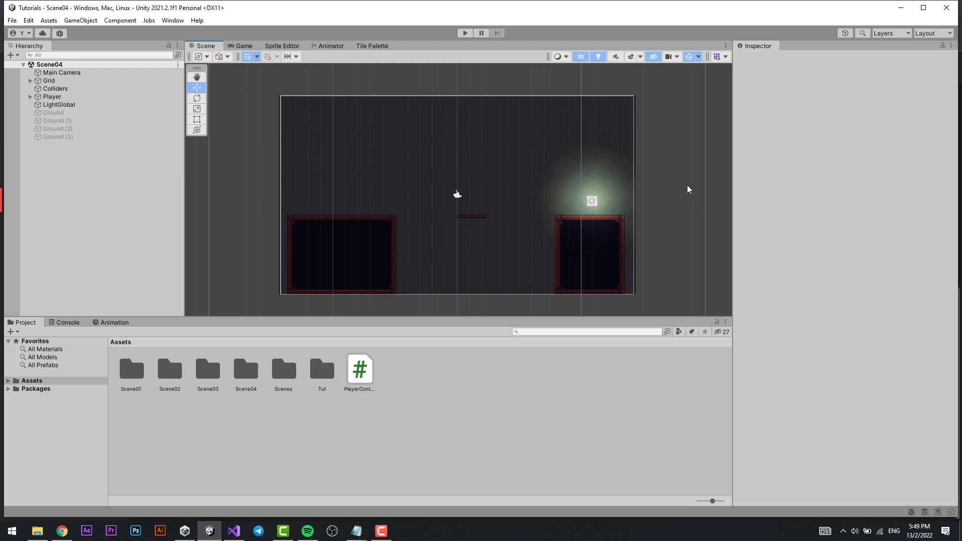
click(464, 33)
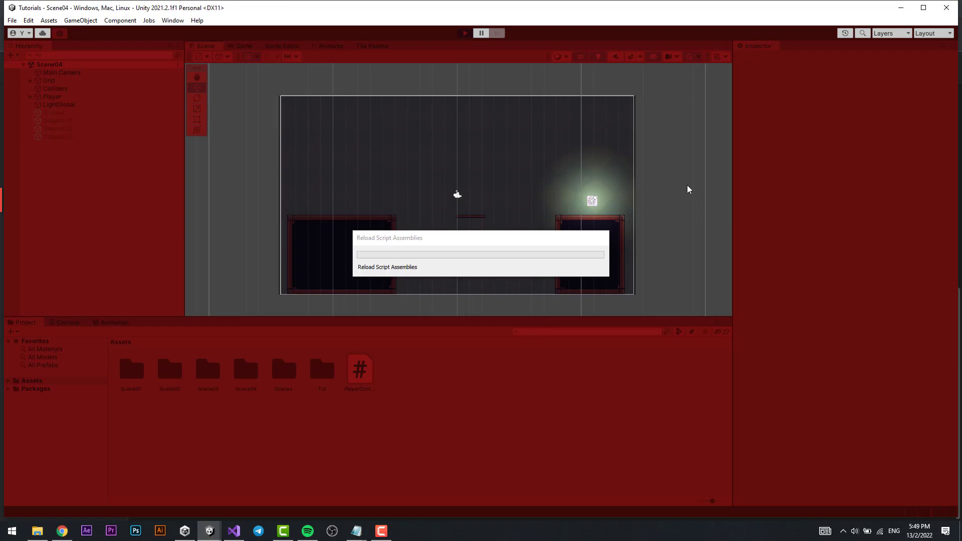
- In the player script, correct the axis name to "Horizontal" and declare public LayerMask whatIsGround
click(464, 33)
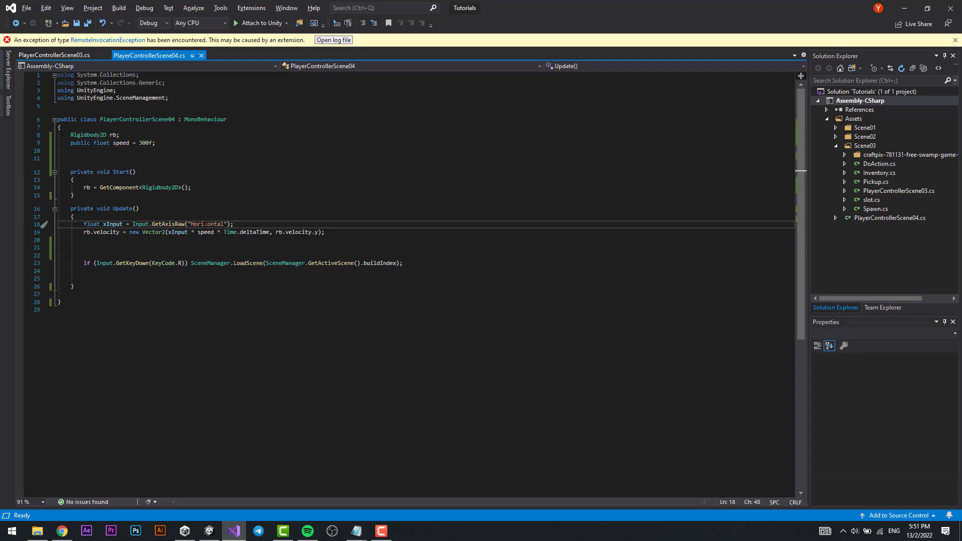
text(Horizontal)
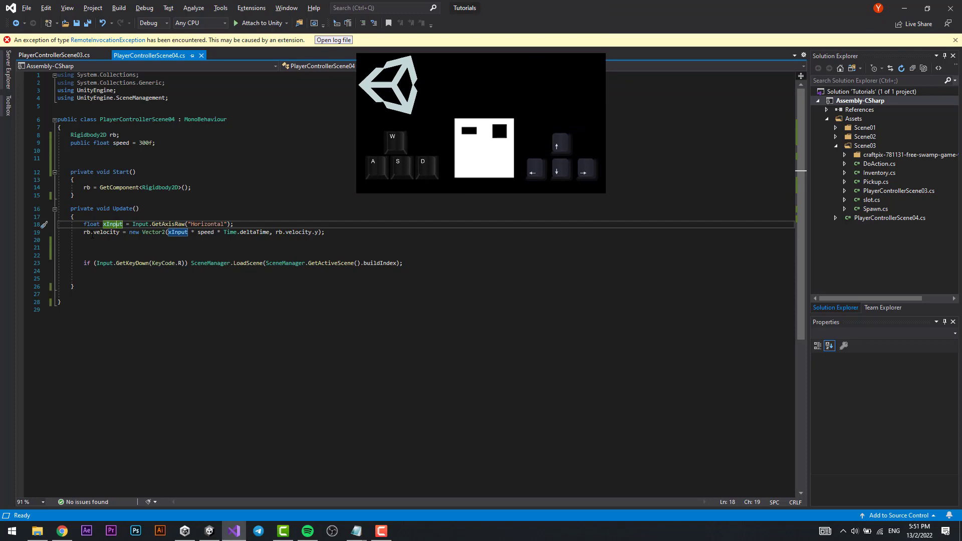
text(public layer)
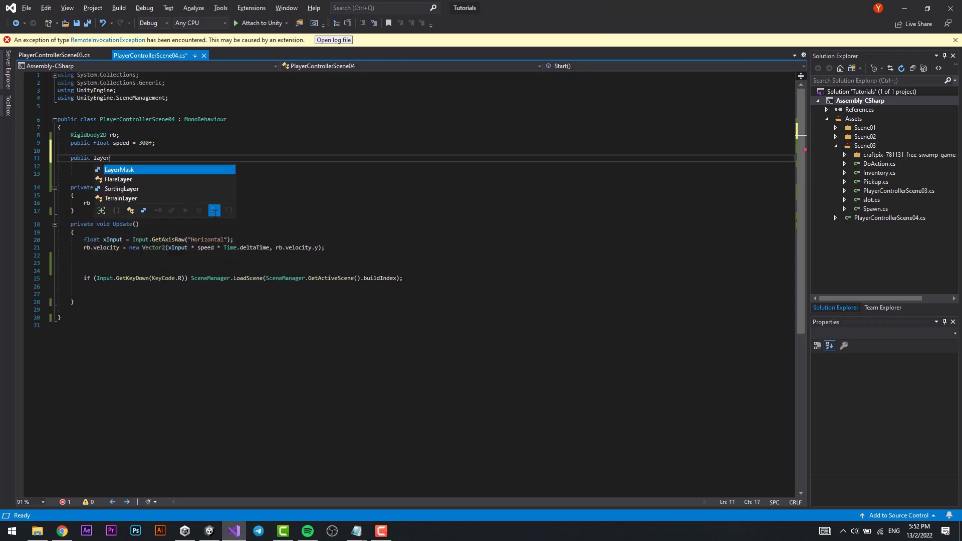
text(LayerMask whatIsGround;)
click(432, 166)
text(private b)
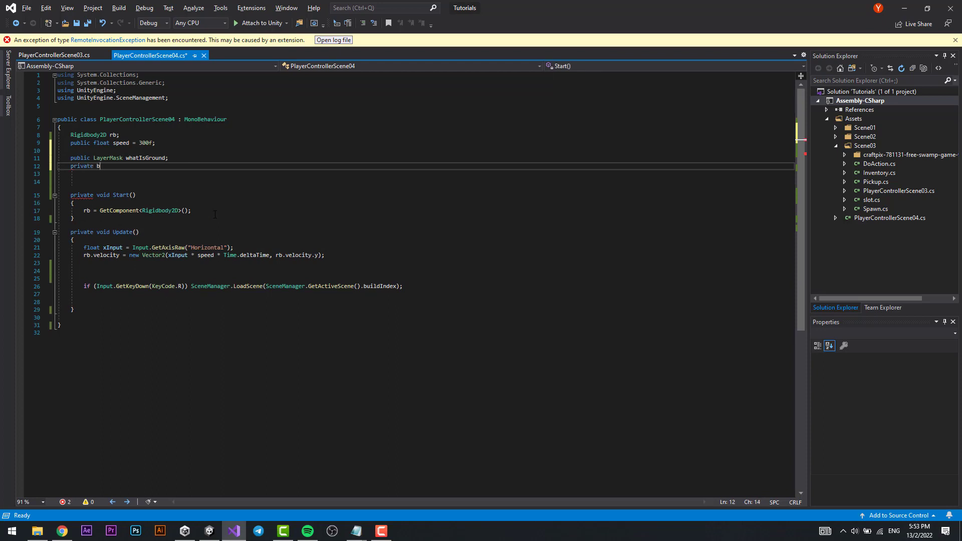
- Declare private bool isGrounded, public Transform checkGround and public float checkRadius
text(ool isGrounded;)
click(432, 174)
text(public Transform)
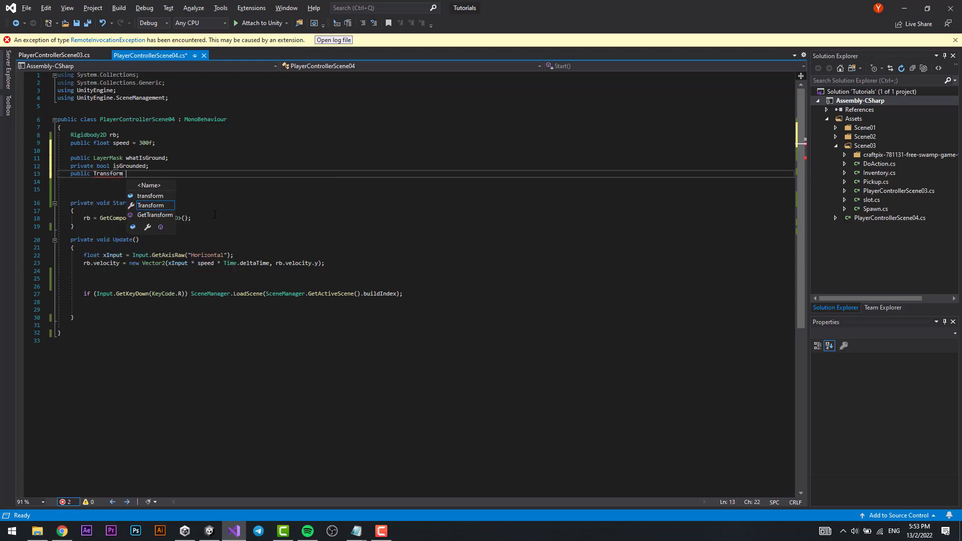
text(checkGround;)
text(public float)
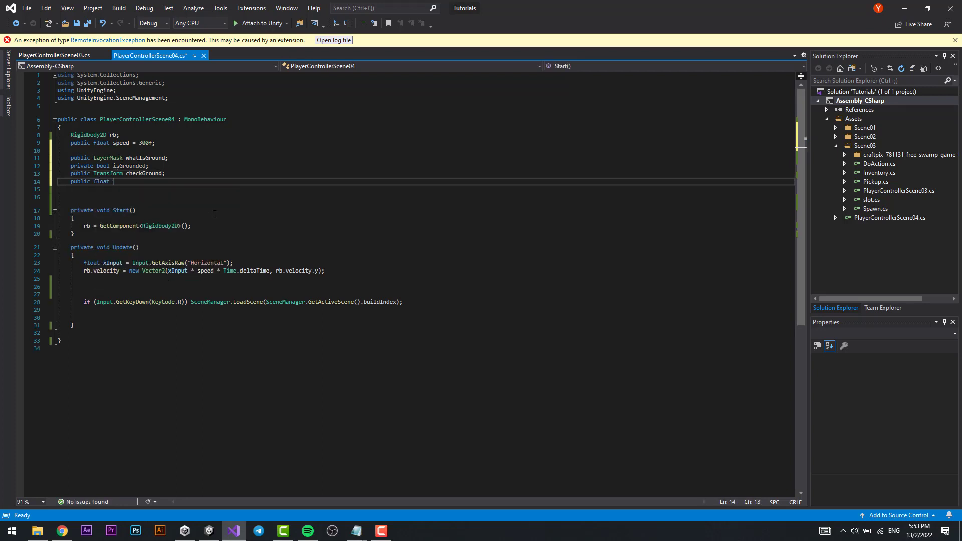
text(ch)
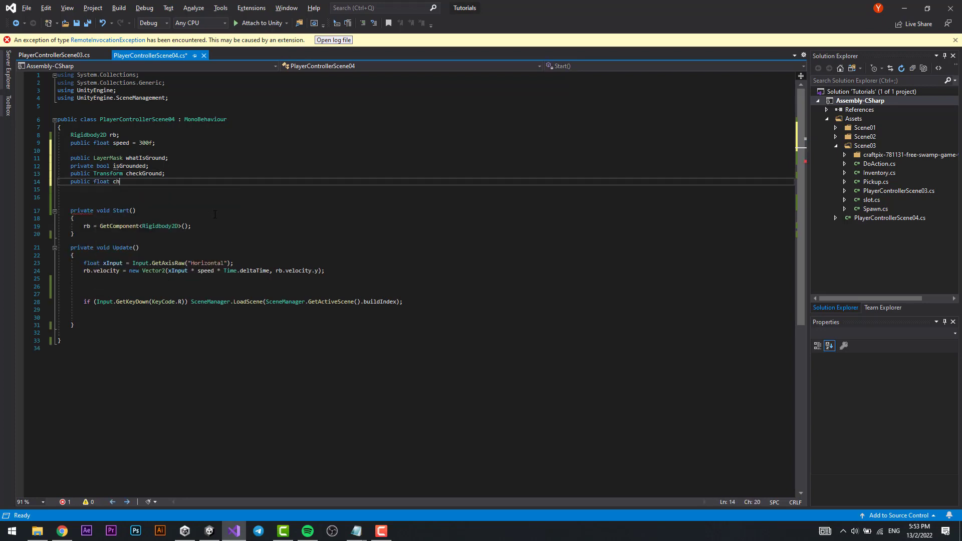
text(eckRadius;)
click(423, 197)
text(p)
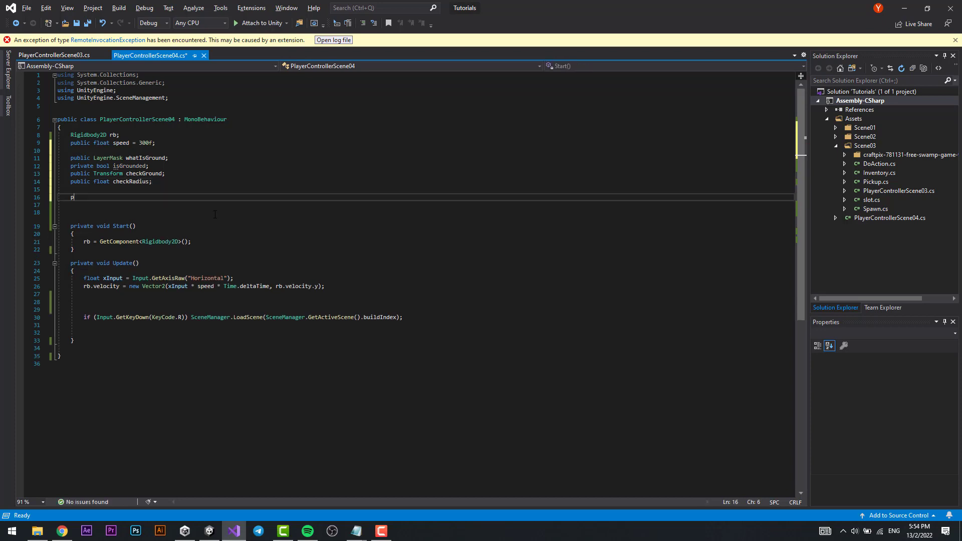
text(ublic float)
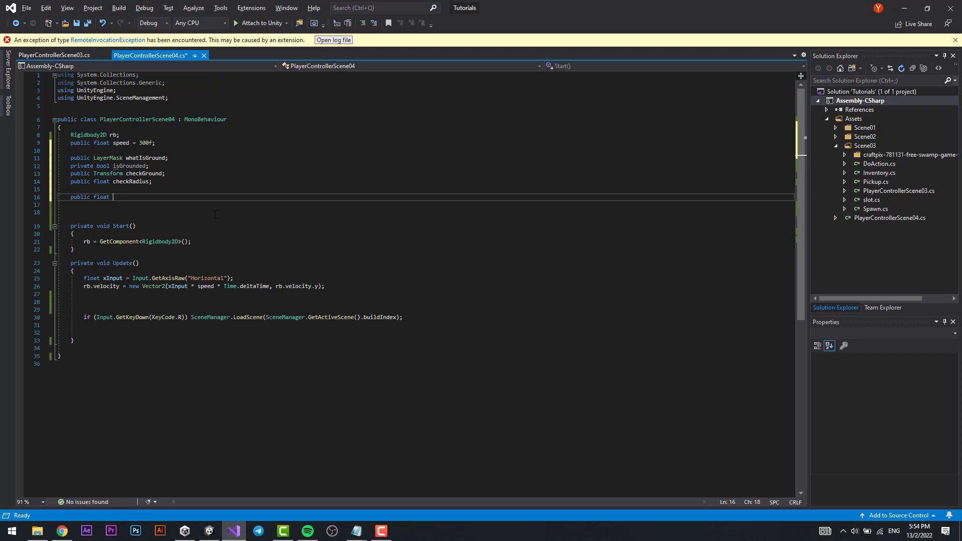
- Declare public float JumpForce and set rb.velocity = Vector2.up * JumpForce on Space while grounded
text(JumpForce;)
click(423, 301)
text(if()
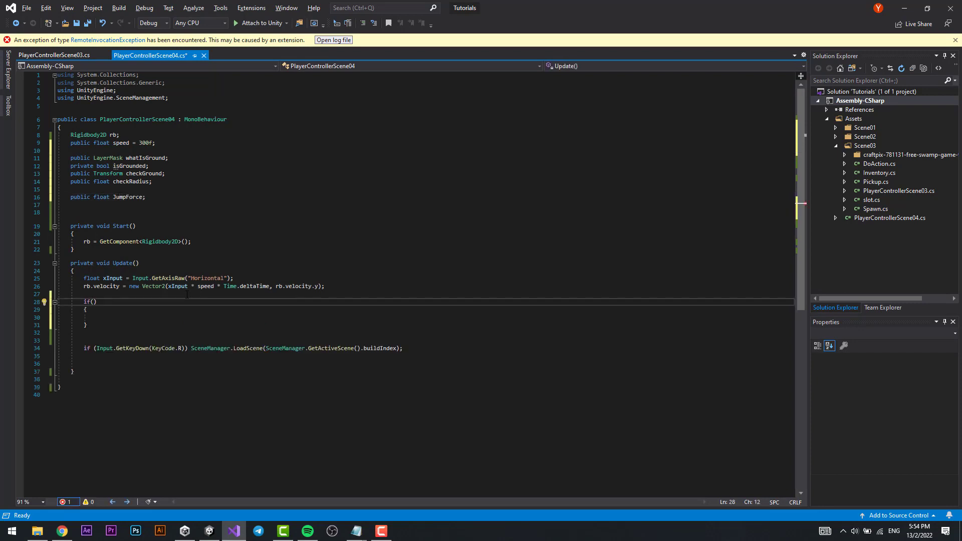
text(Input.)
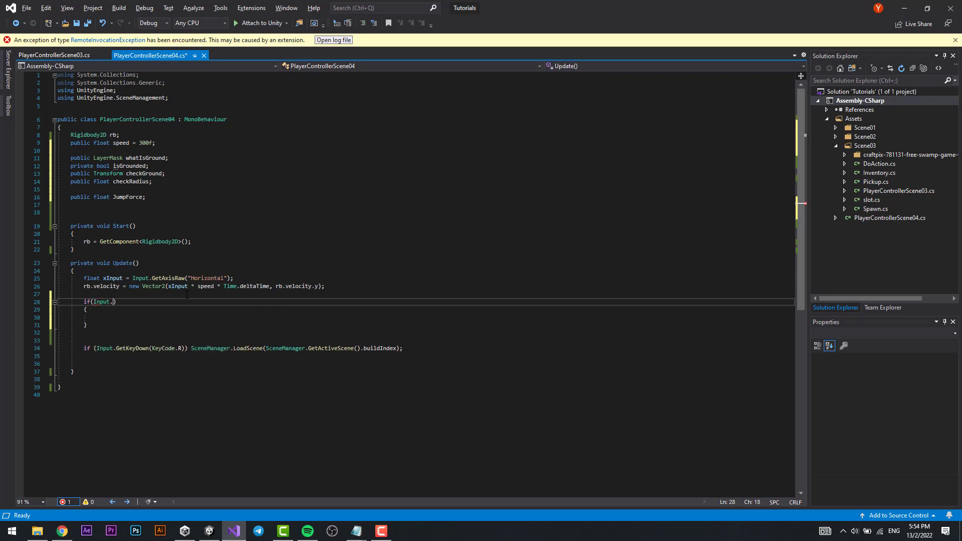
text(getkey)
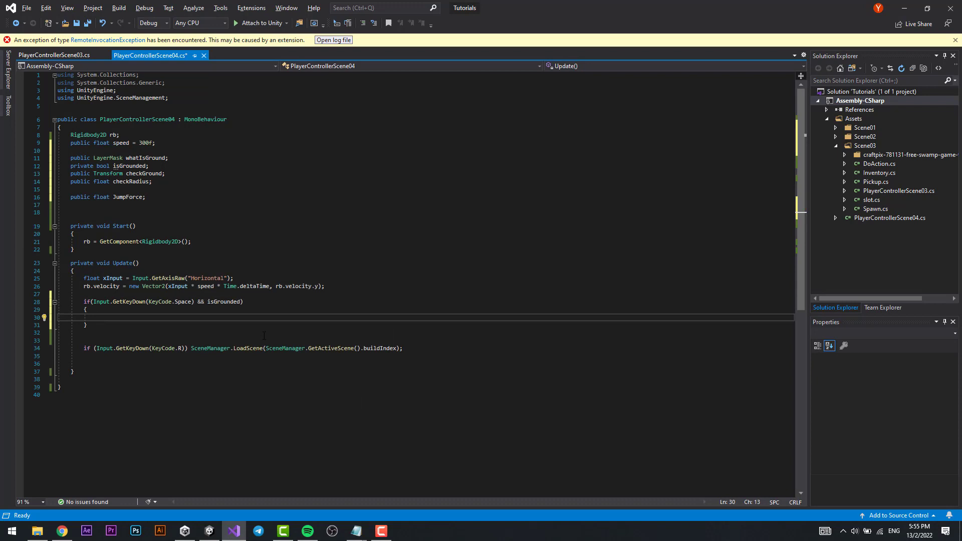
text(rb.c)
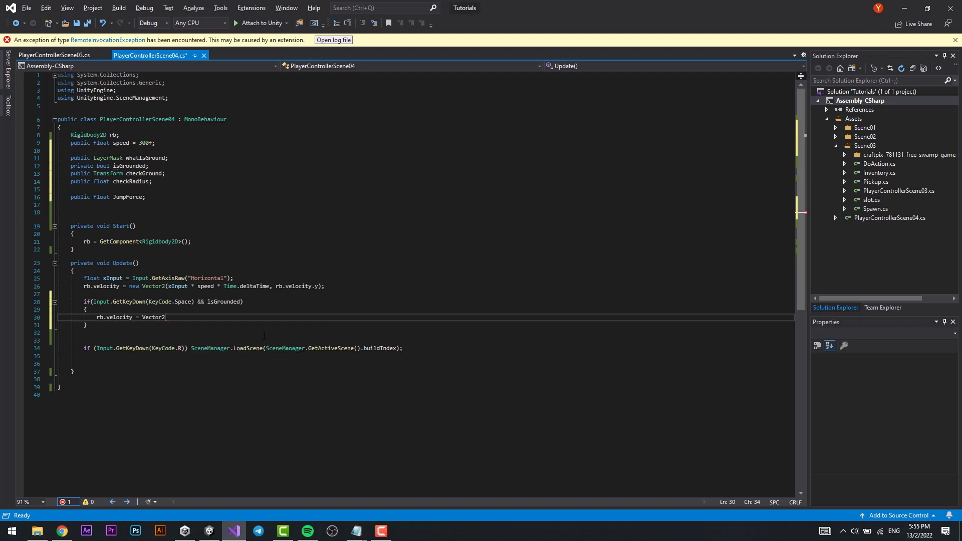
text(.up * j)
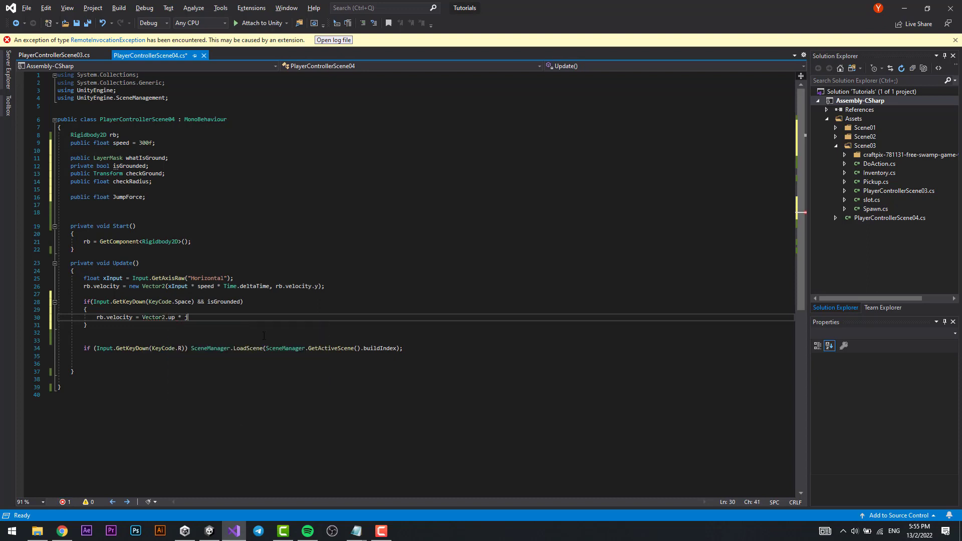
text(umpForce;)
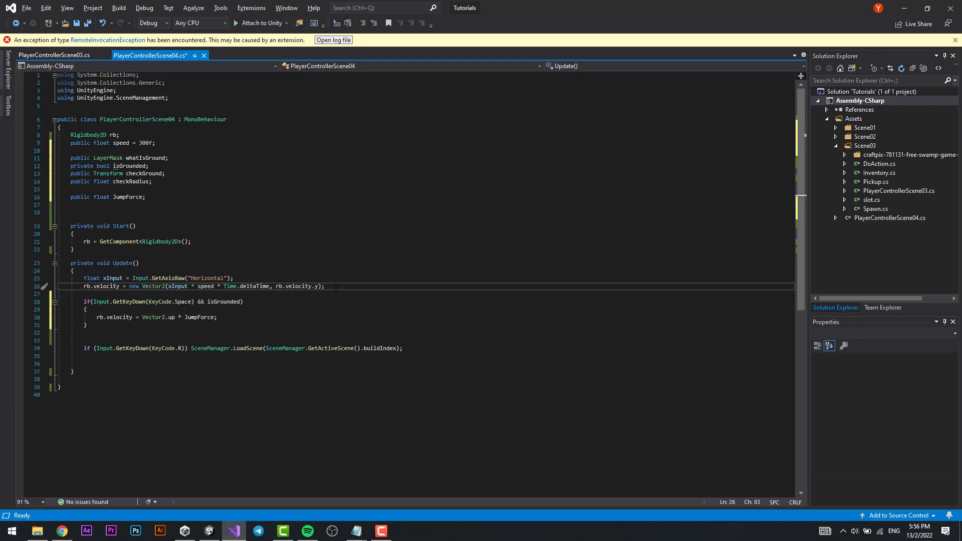
- Set isGrounded = Physics2D.OverlapCircle(checkGround.position, checkRadius, whatIsGround) in Update and save the script
text(isg)
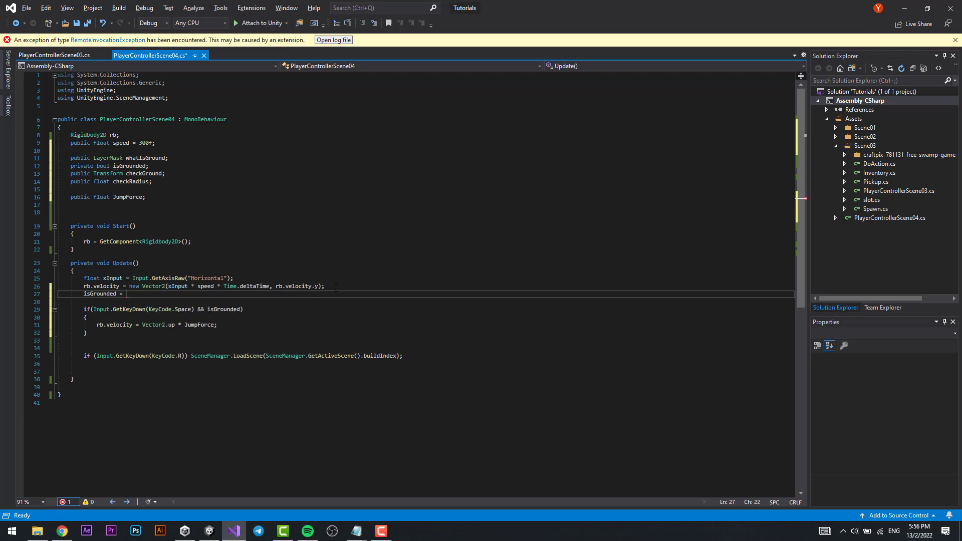
text(Physics2D.)
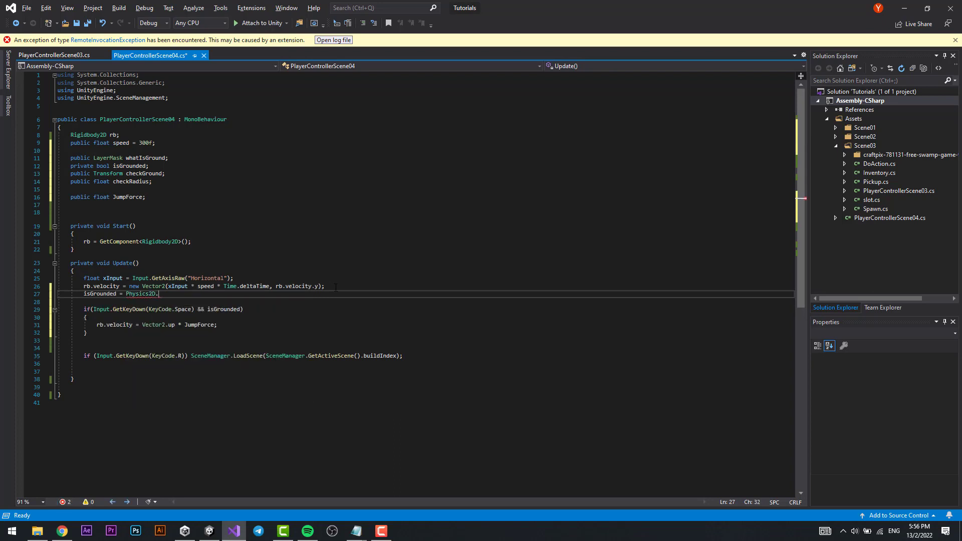
text(OverlapCircle)
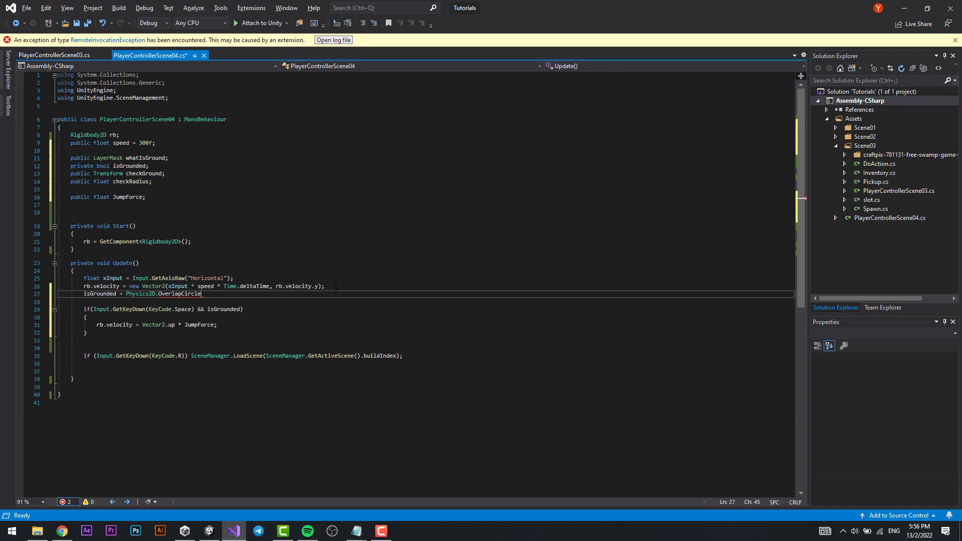
text(()
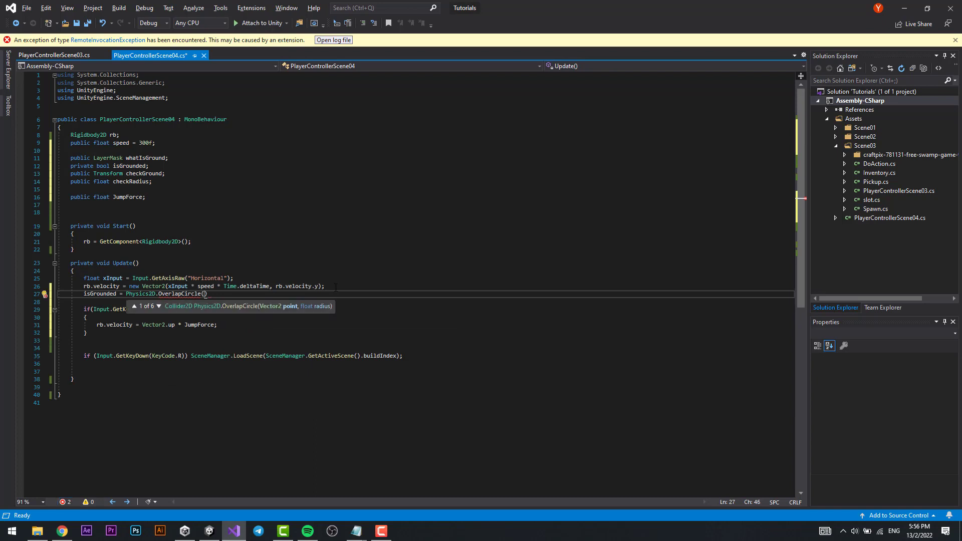
text(checkGround,)
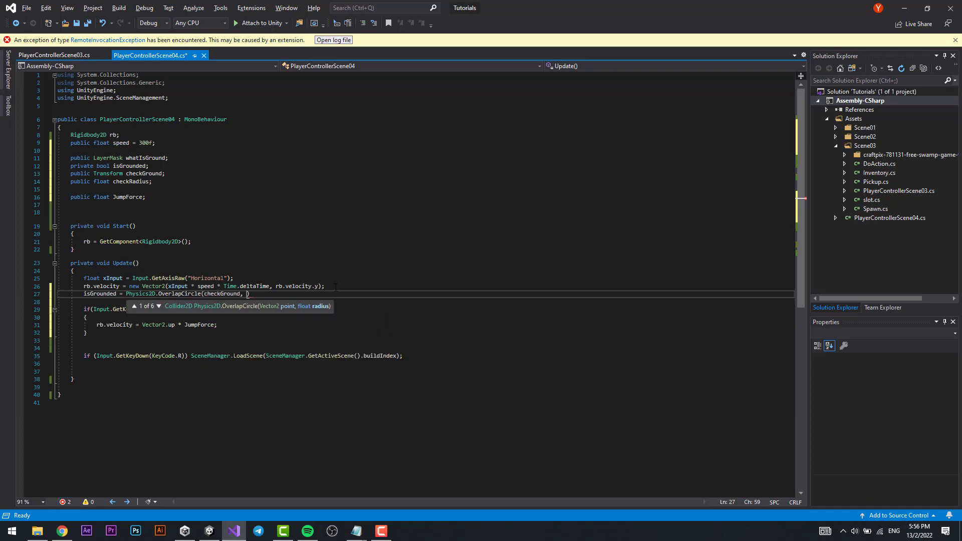
text(checkRadius))
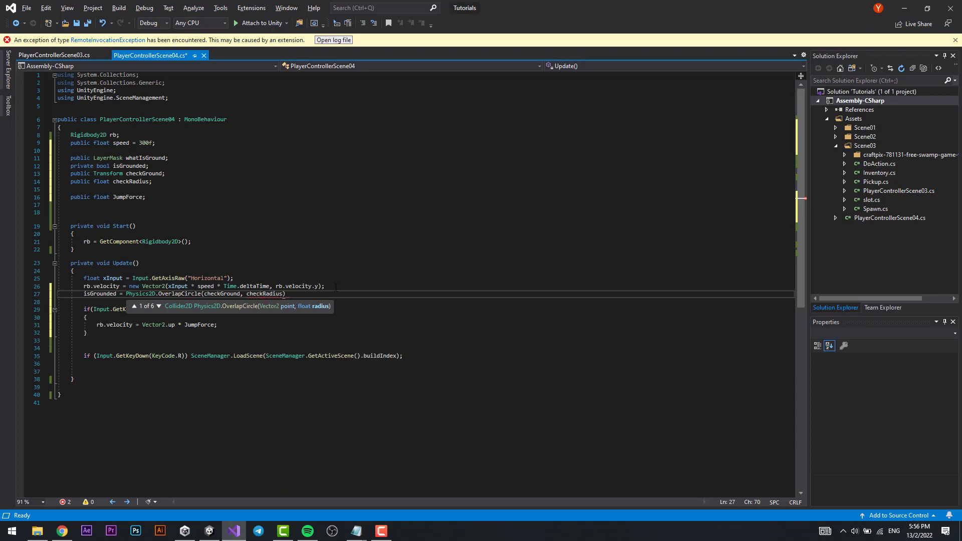
text(,)
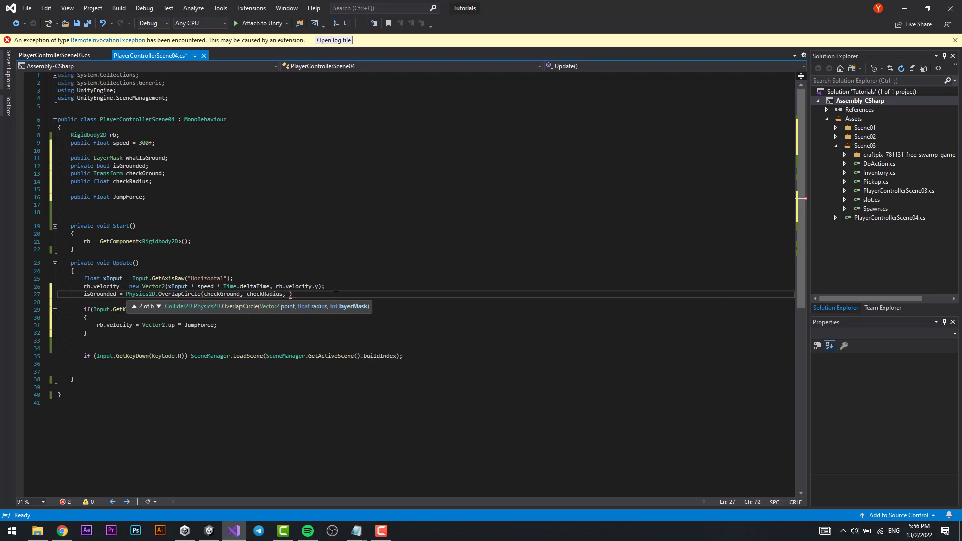
text(whatIsGround)
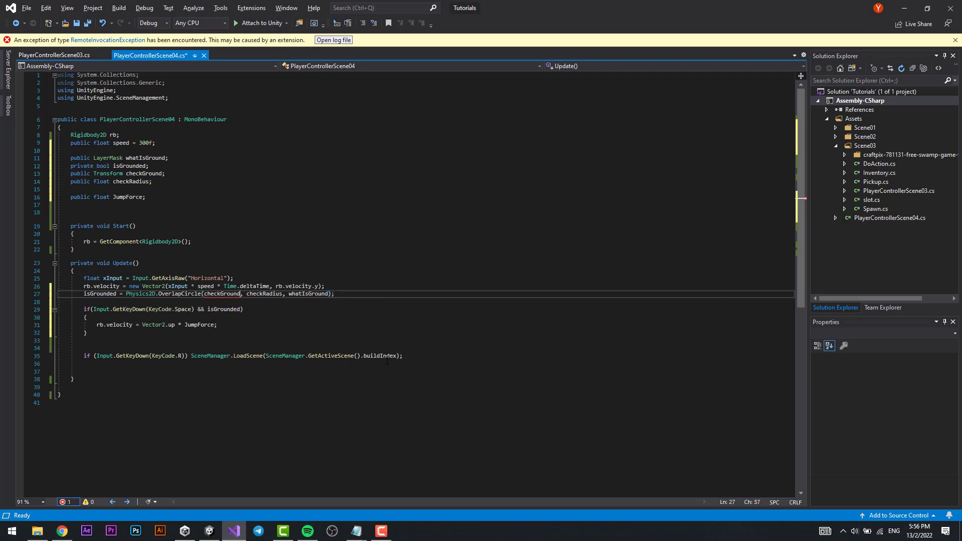
text(.position)
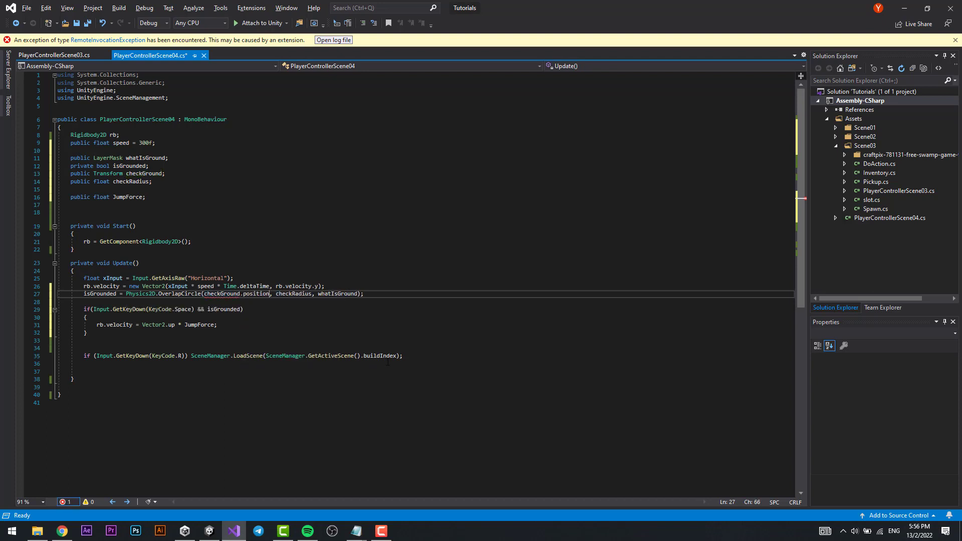
double_click(337, 294)
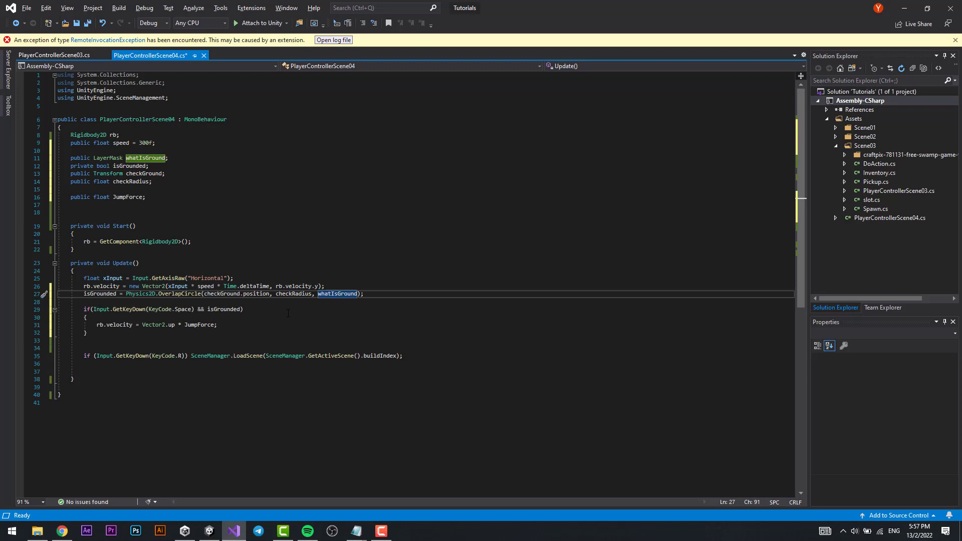
key(Ctrl+S)
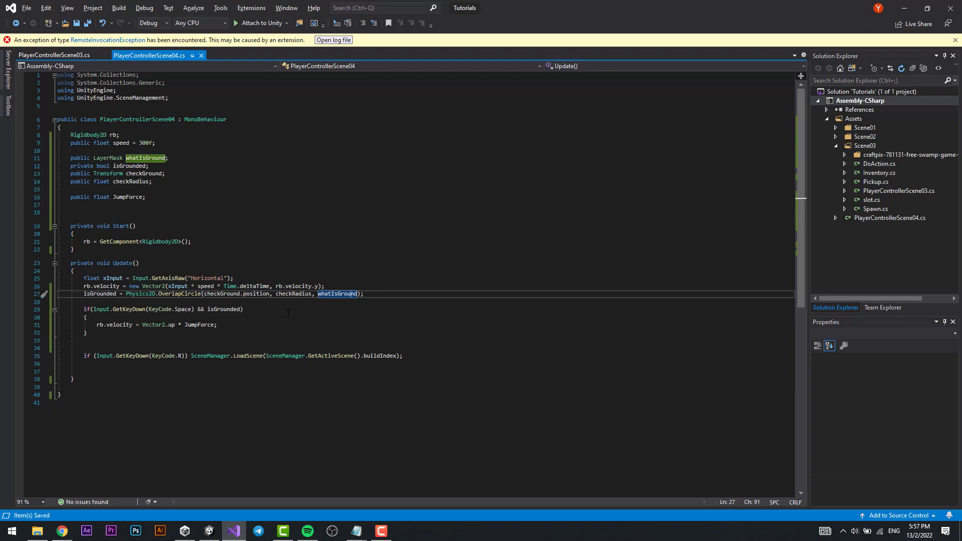
- Back in Unity, add a new user layer named 'Ground' from the Colliders object's Layer menu
click(209, 531)
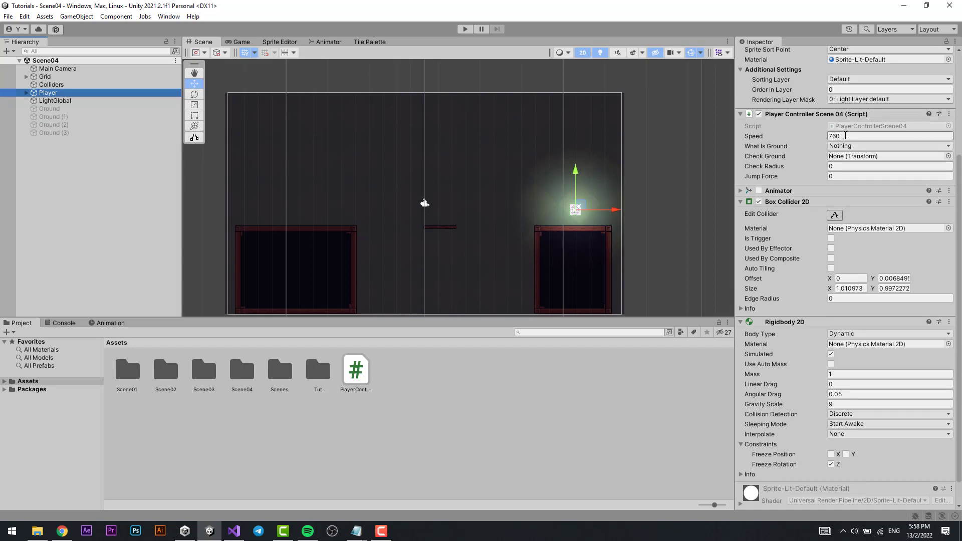
click(889, 147)
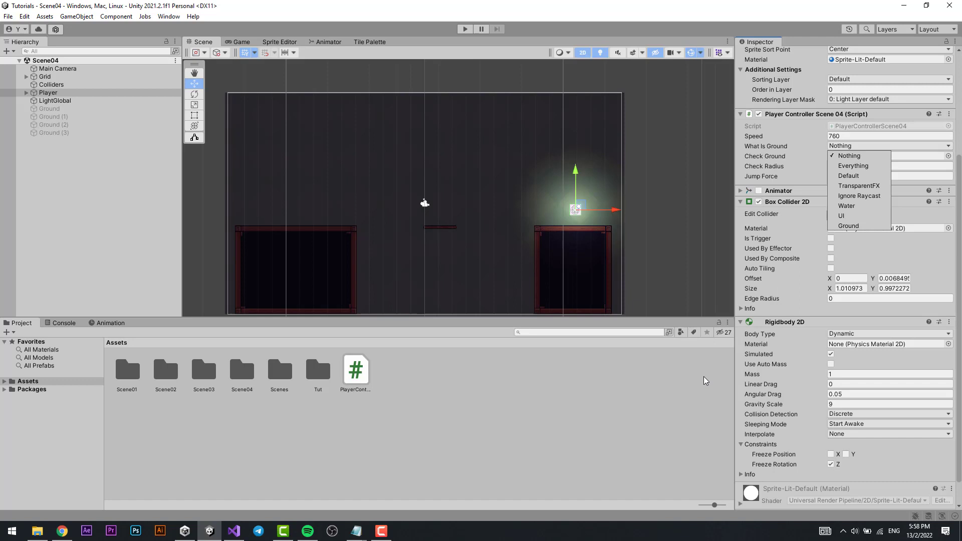
click(52, 100)
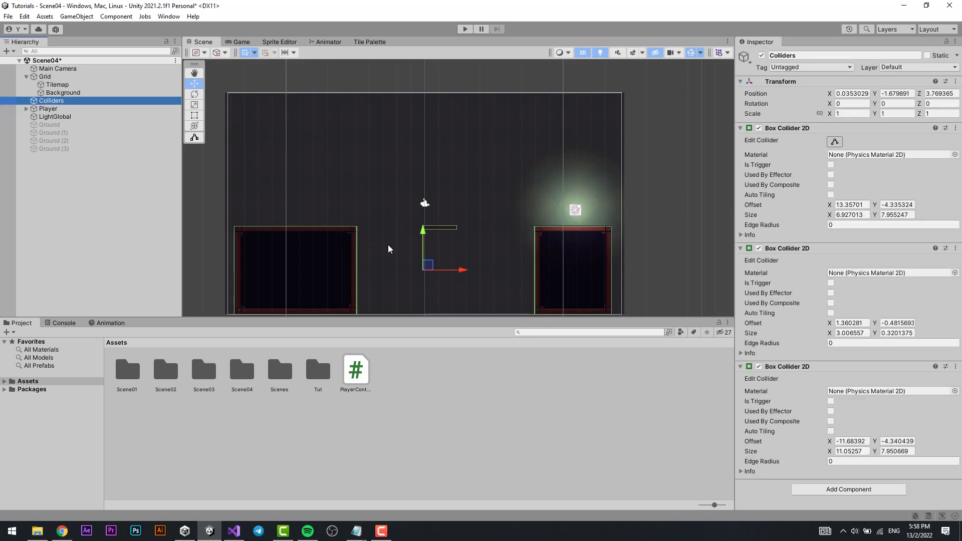
click(935, 66)
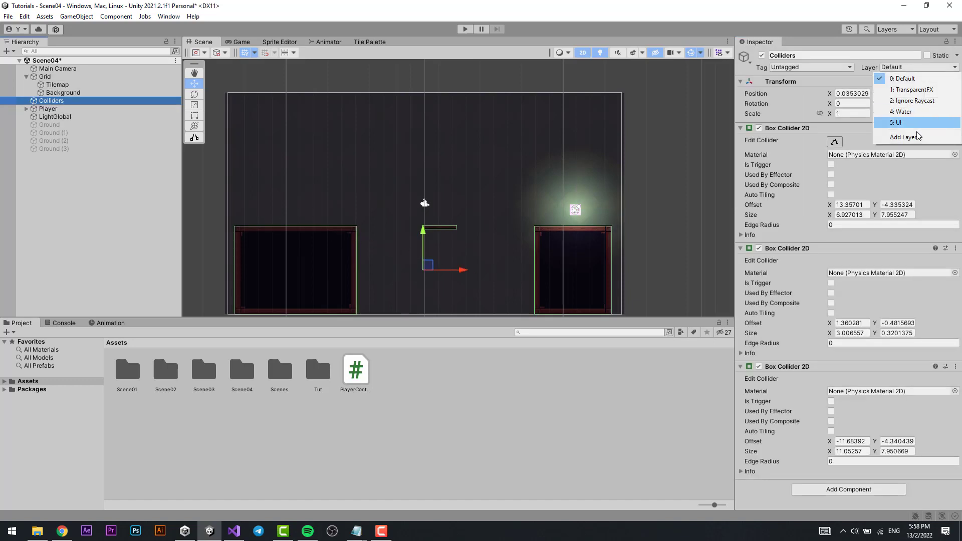
click(902, 137)
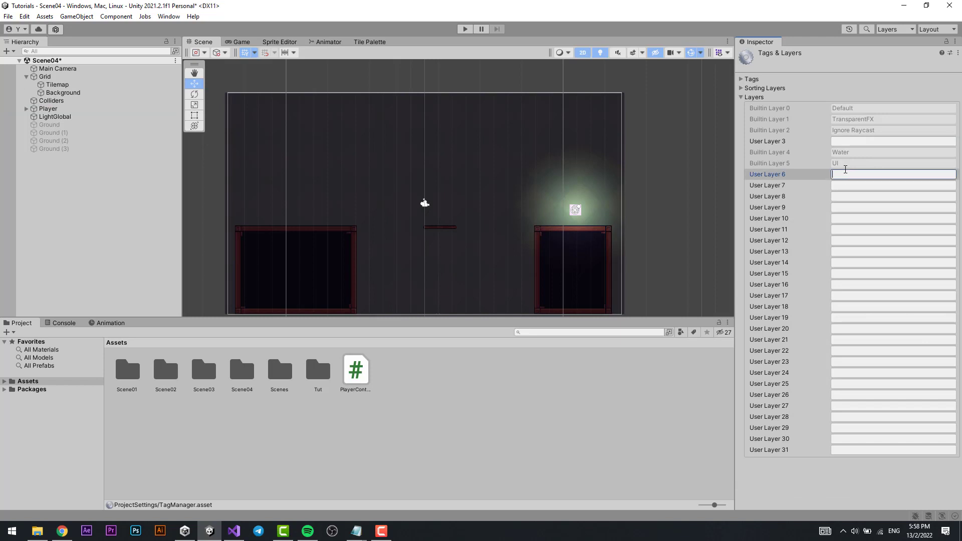
text(Ground)
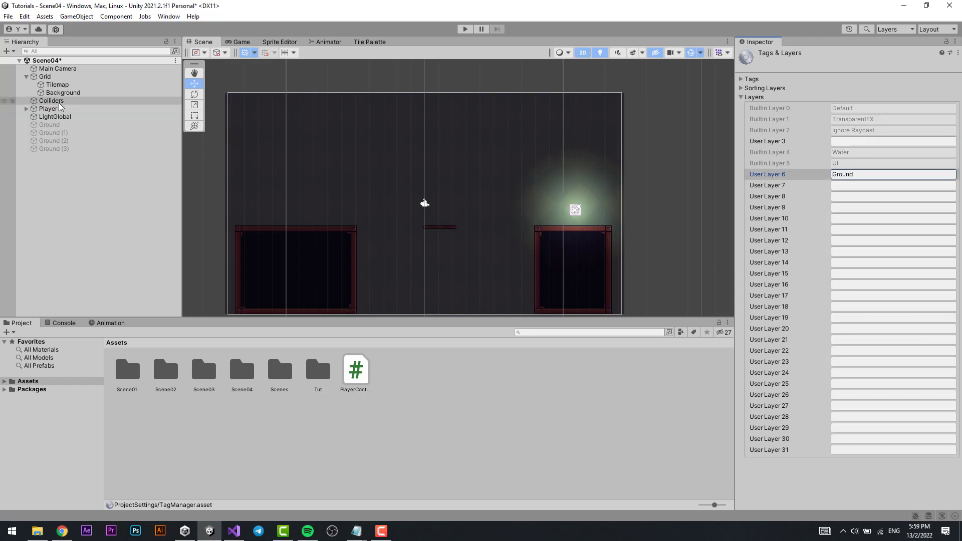
- Assign the Colliders object to the Ground layer
click(52, 100)
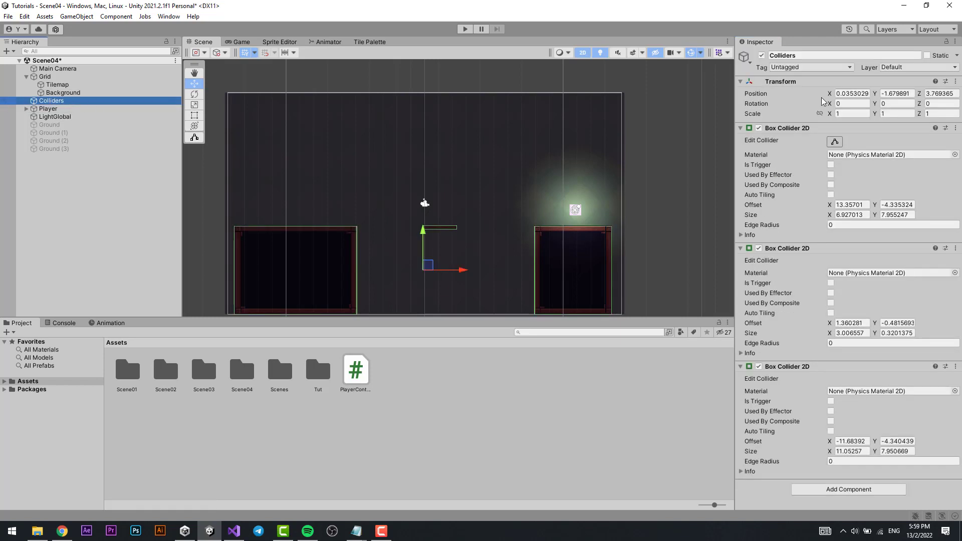
click(919, 66)
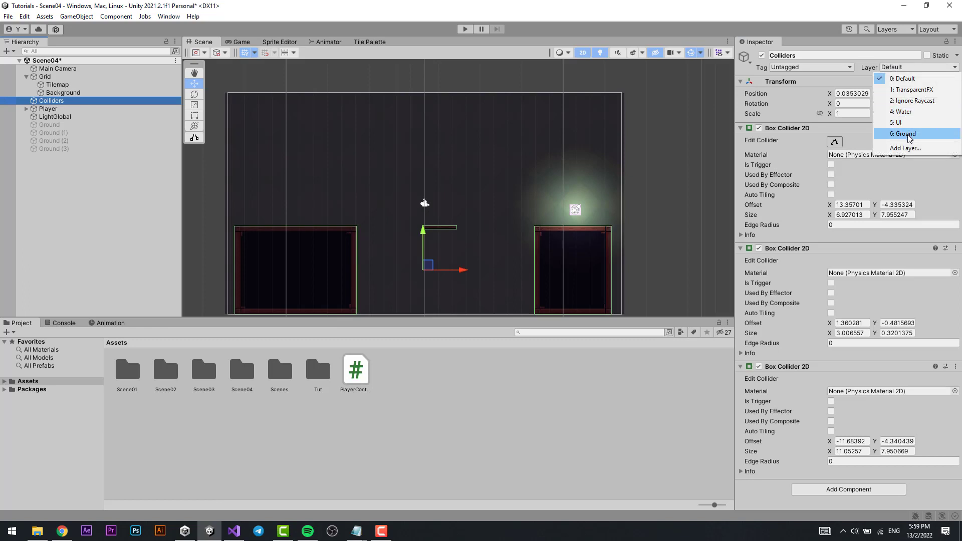
click(906, 134)
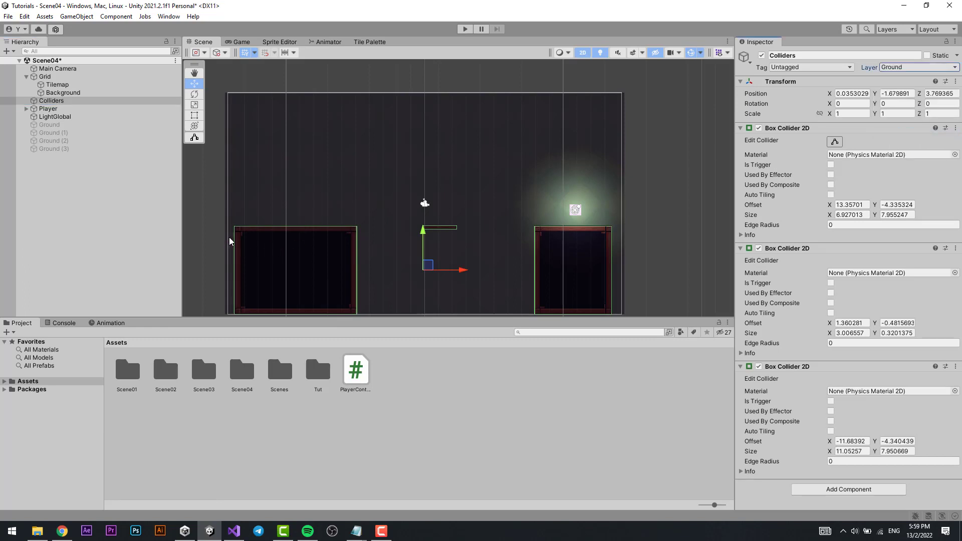
mouse_move(897, 78)
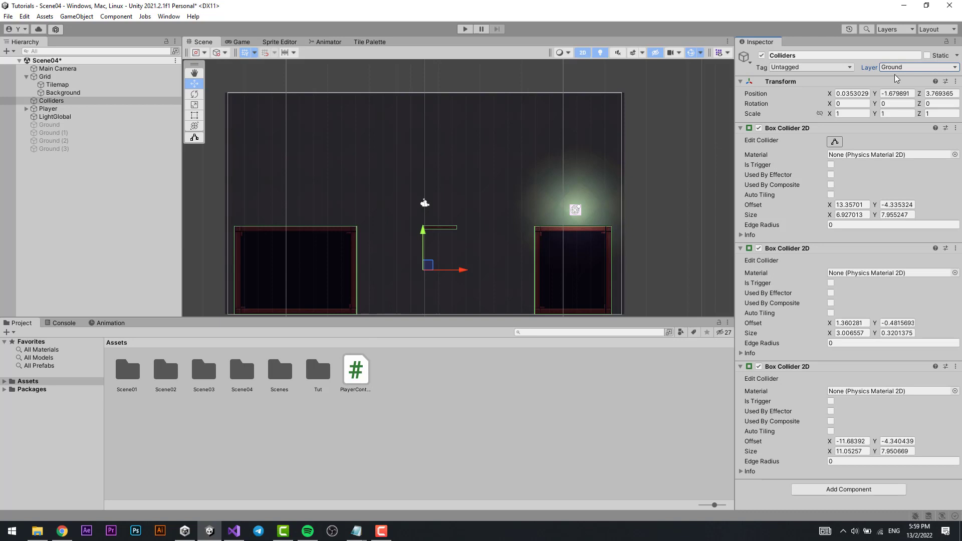
mouse_move(223, 213)
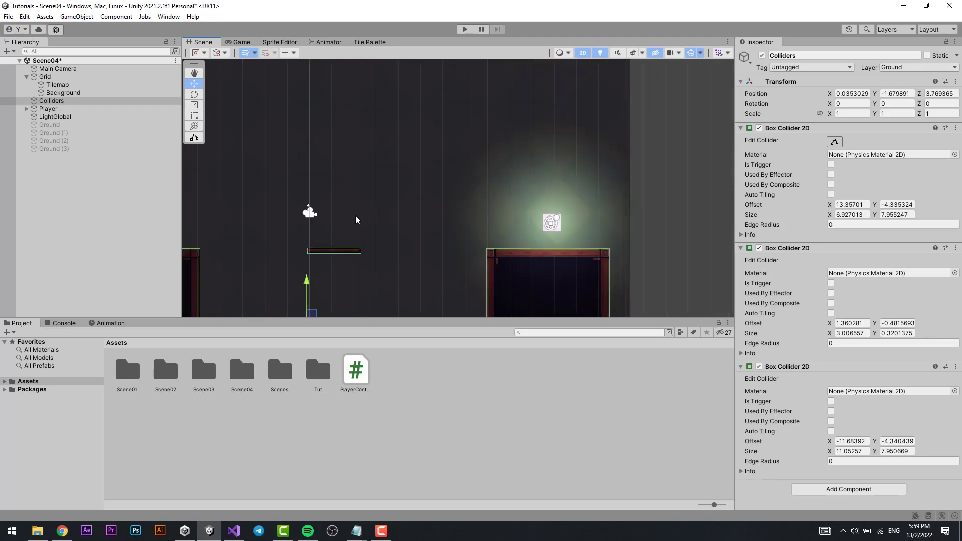
- Set the Player's What Is Ground to Ground and create a CheckGround child moved down to its feet
click(48, 109)
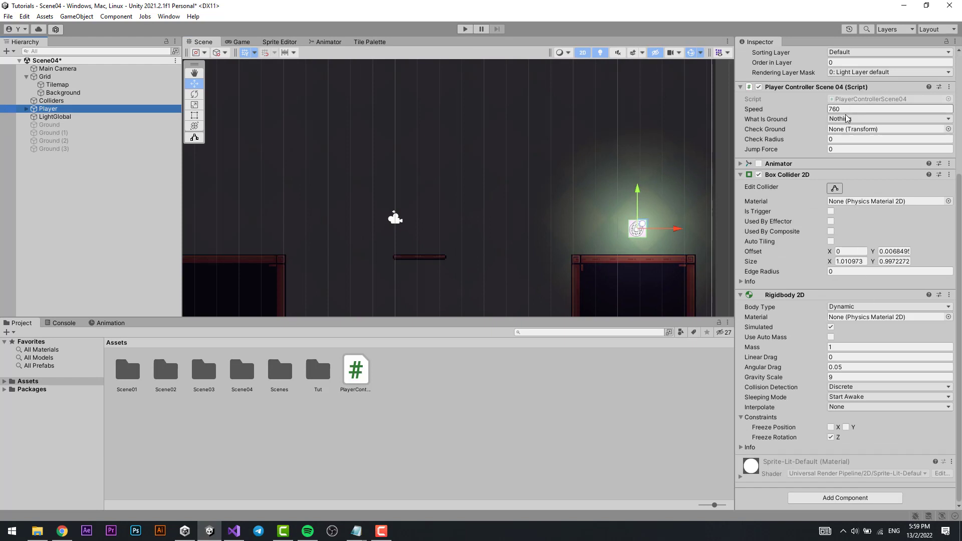
click(890, 118)
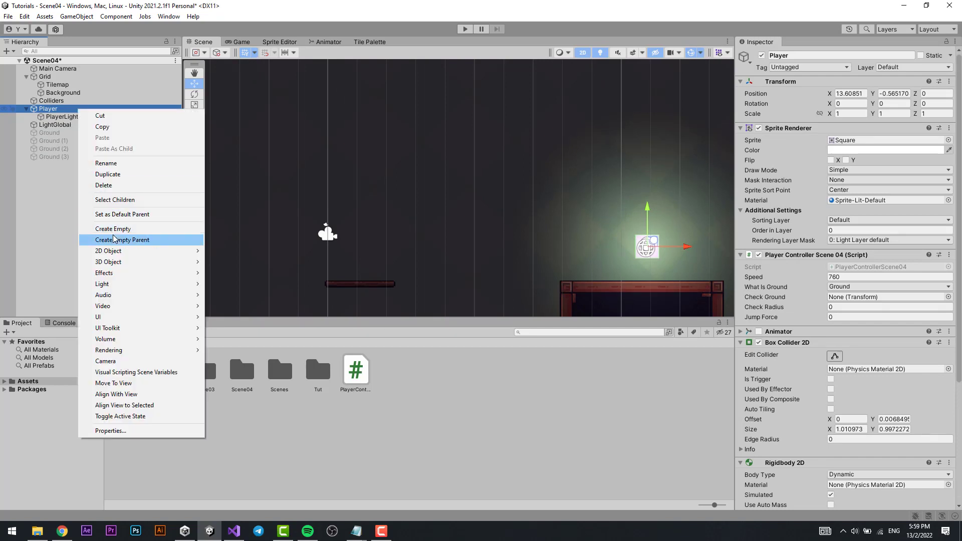
click(122, 240)
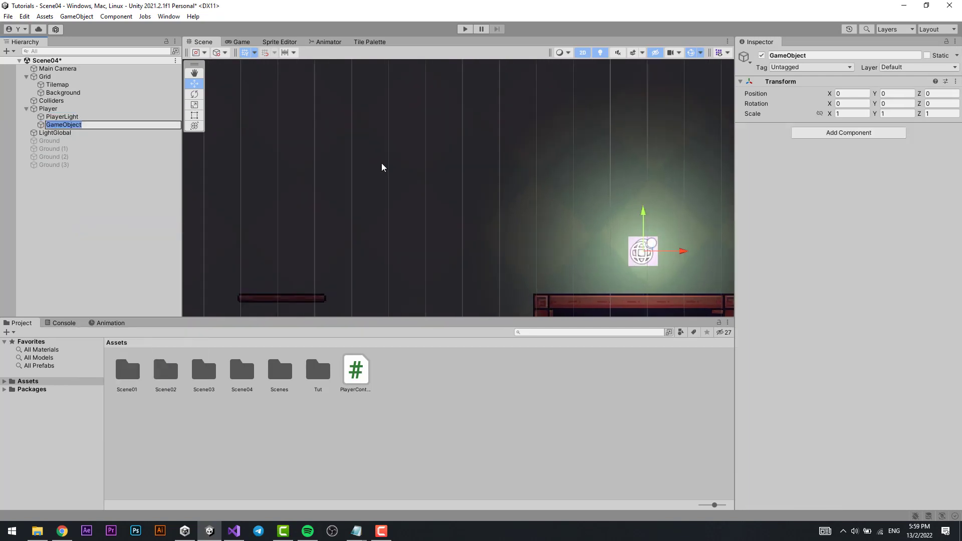
text(CheckGround)
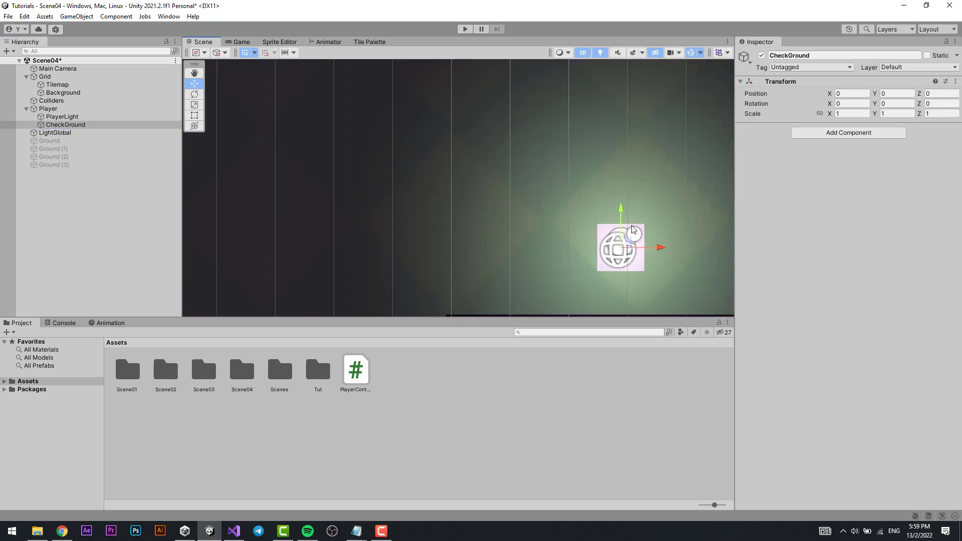
drag(619, 221, 622, 234)
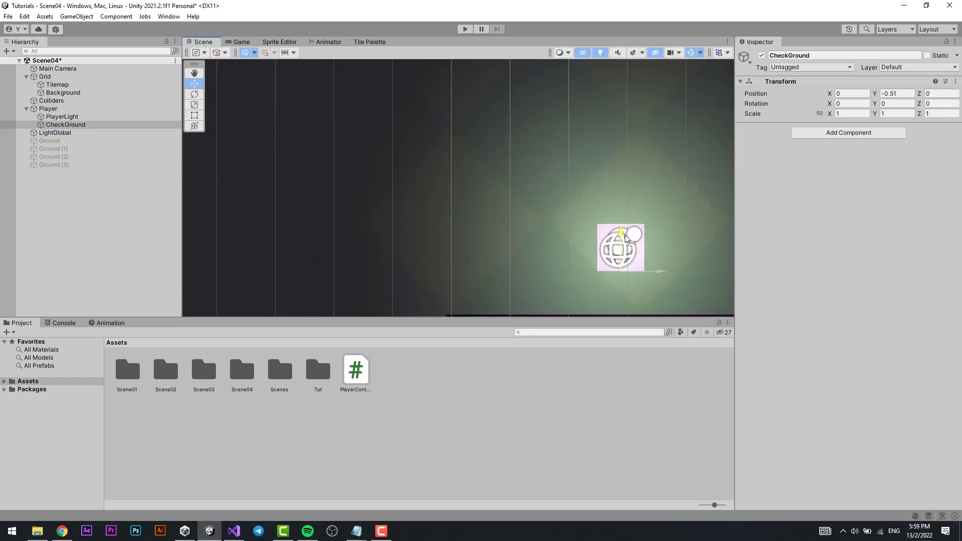
- On the Player's controller, set Check Radius 0.25 and Jump Force 700
click(48, 108)
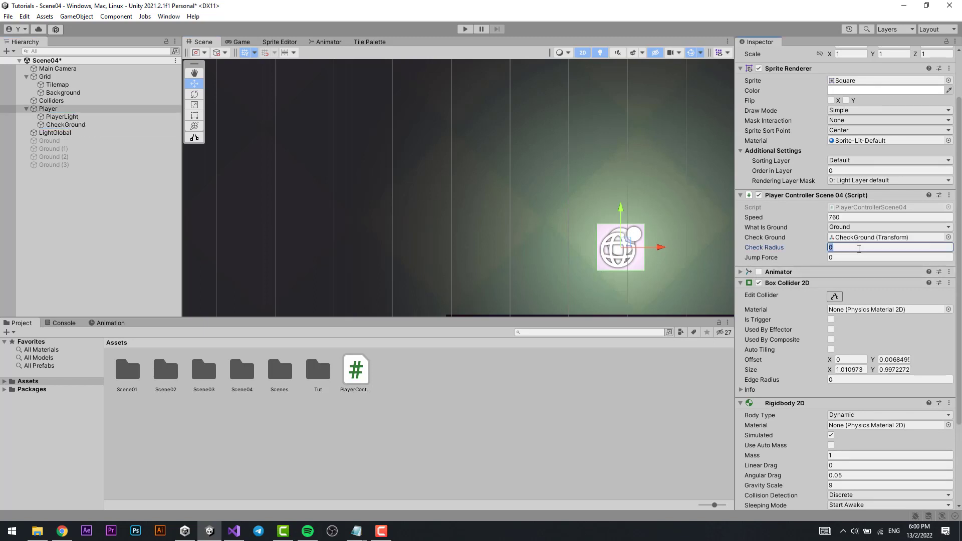
text(0.25)
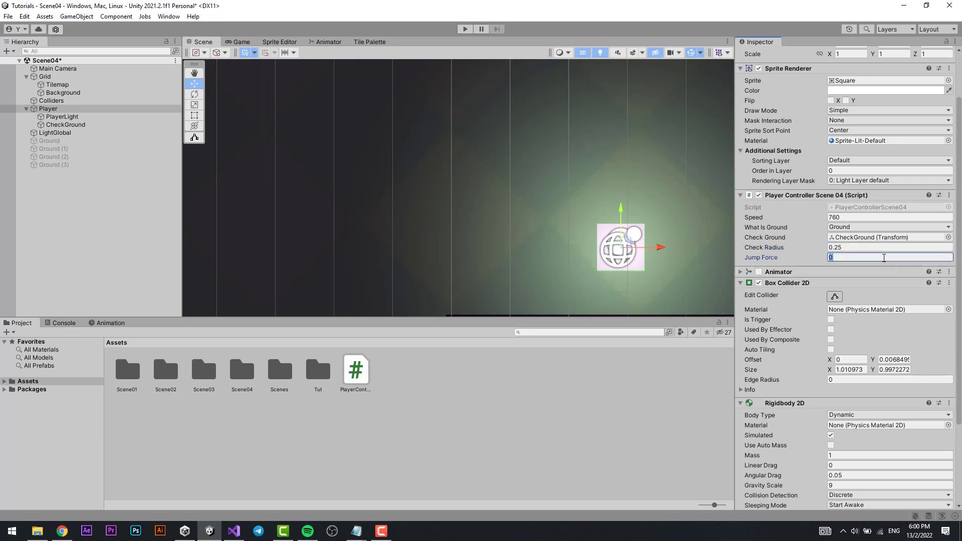
text(6)
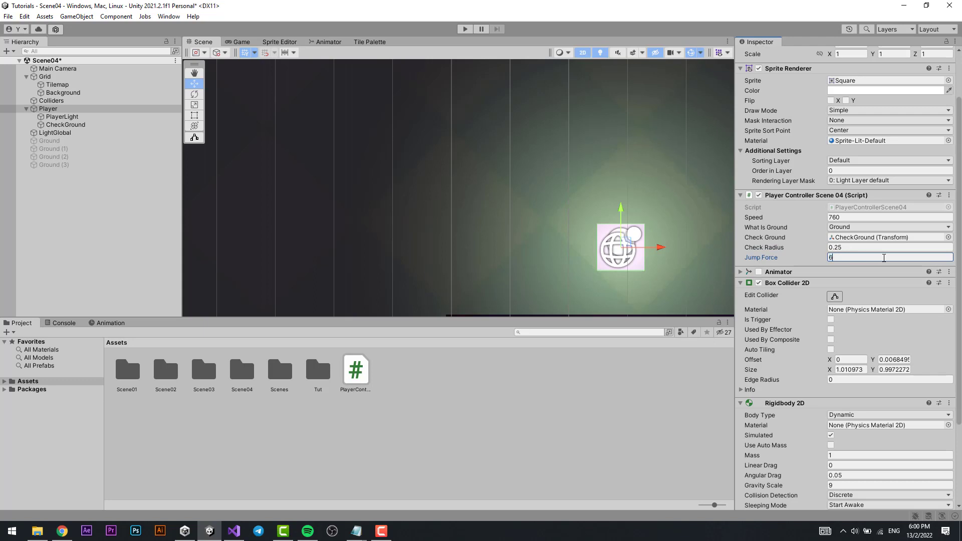
text(650)
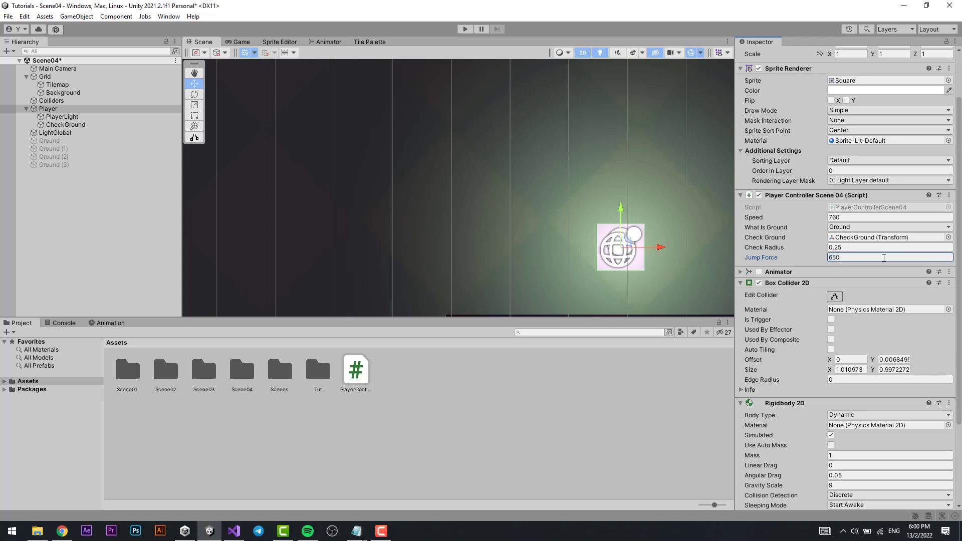
text(700)
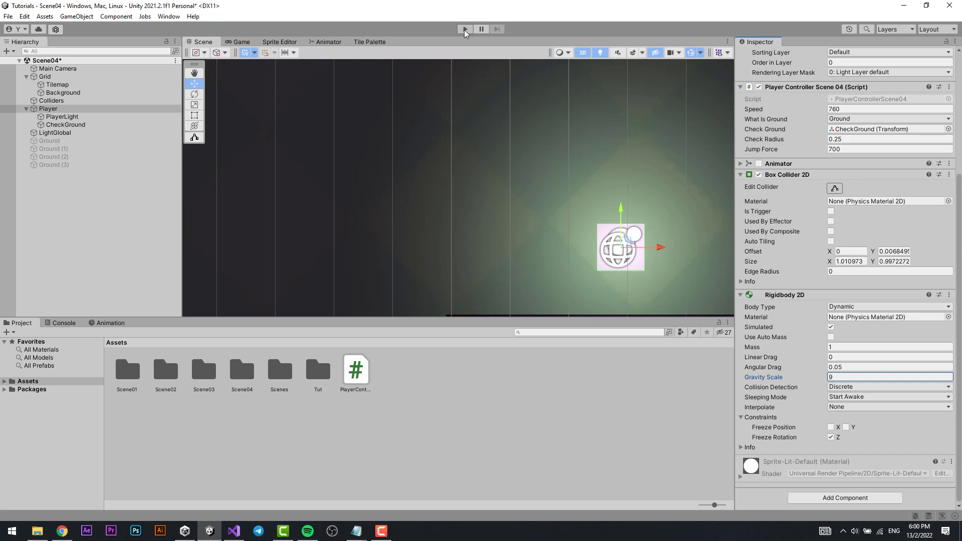
- Play-test the jump, inspect the CheckGround point and Player settings, then return to the script
click(464, 28)
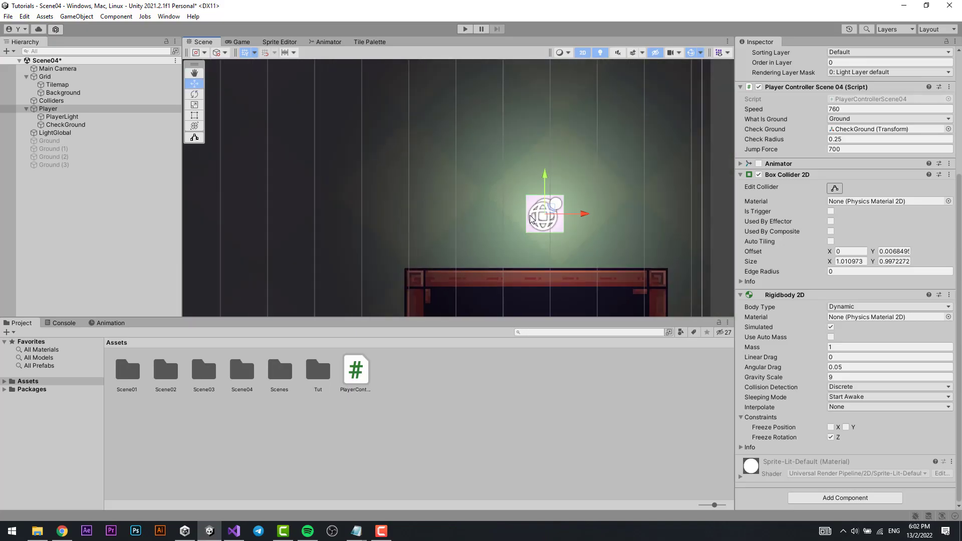
click(65, 125)
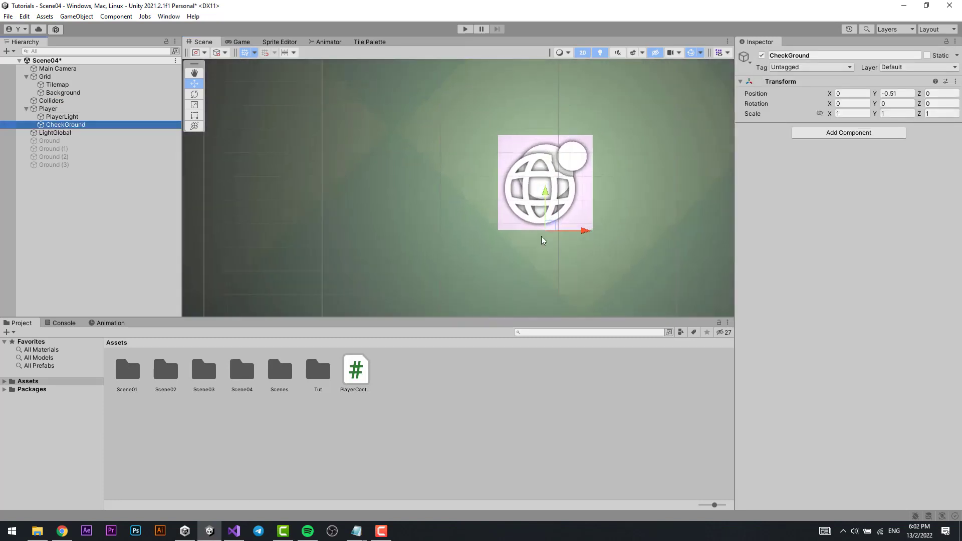
mouse_move(48, 108)
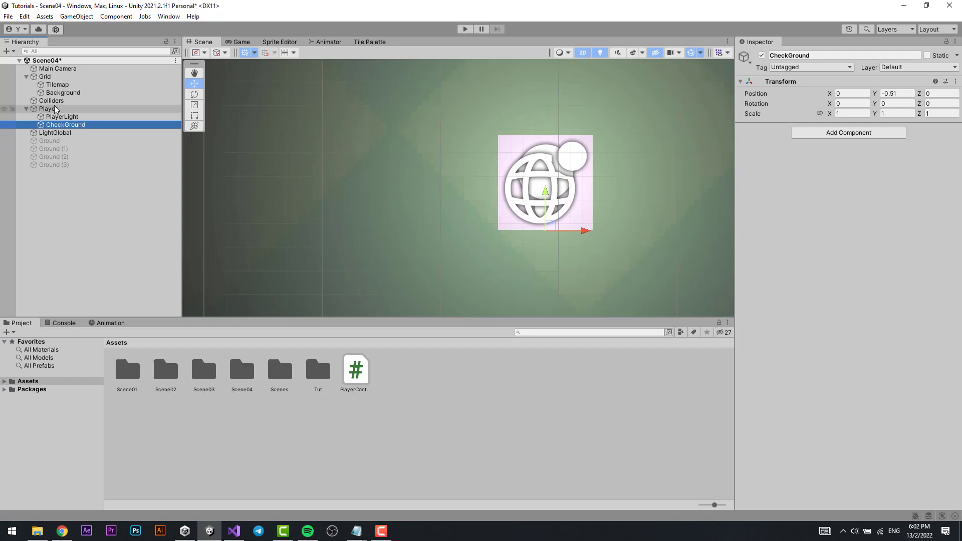
click(47, 108)
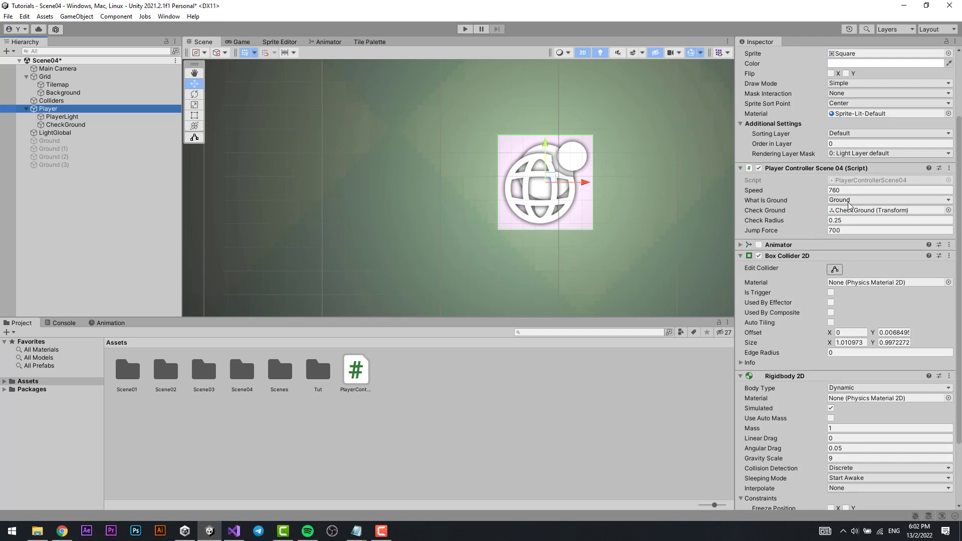
click(889, 219)
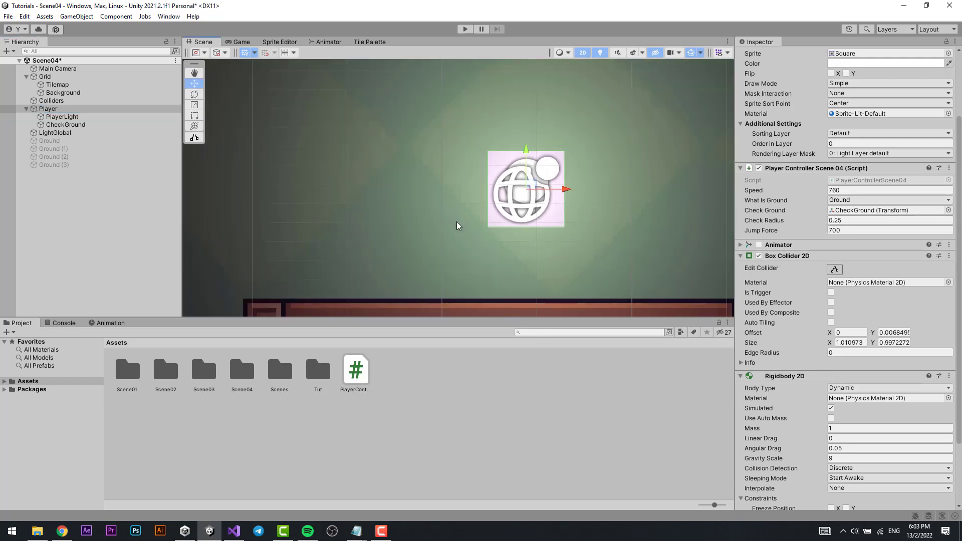
click(232, 531)
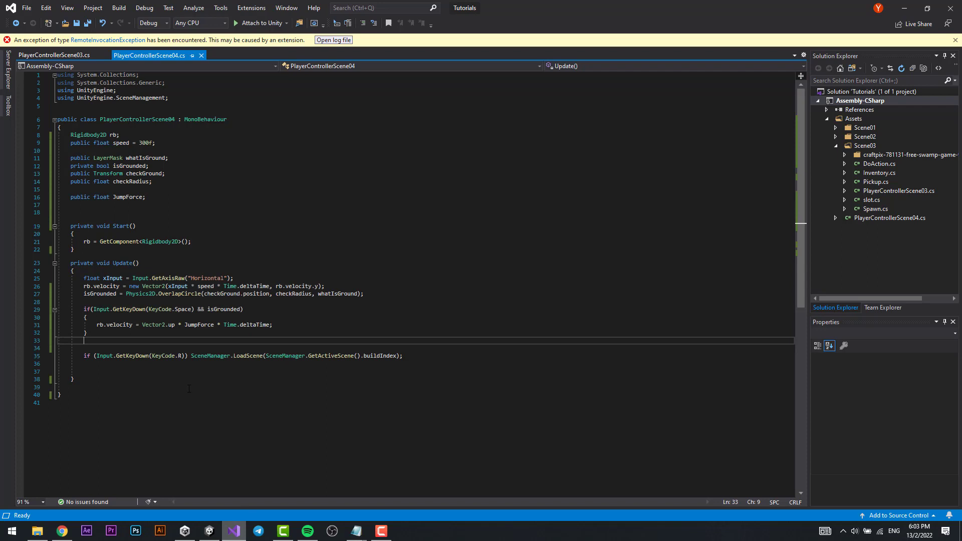
- Declare private int JumpCounter and public int resetJumpCounter, and change the jump condition to JumpCounter > 0
text(pri)
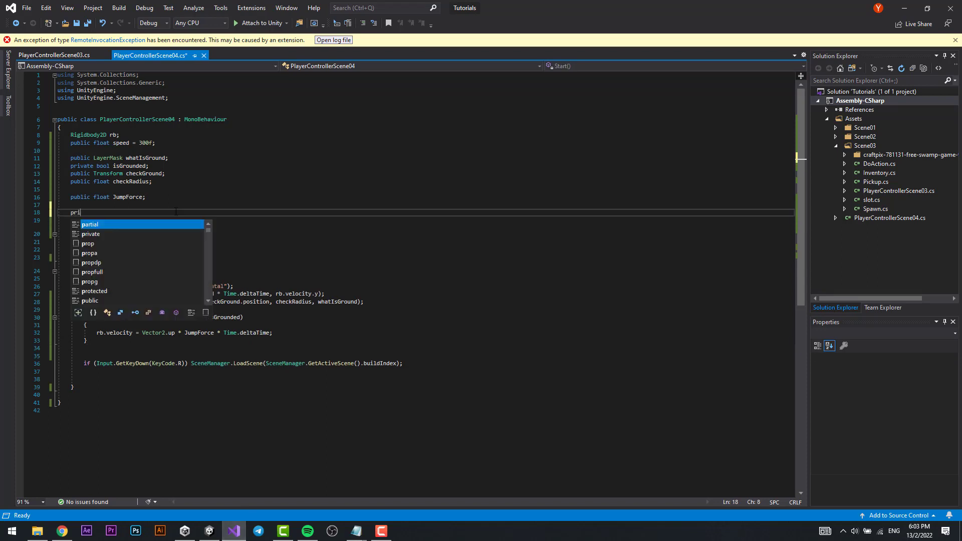
text(vate int)
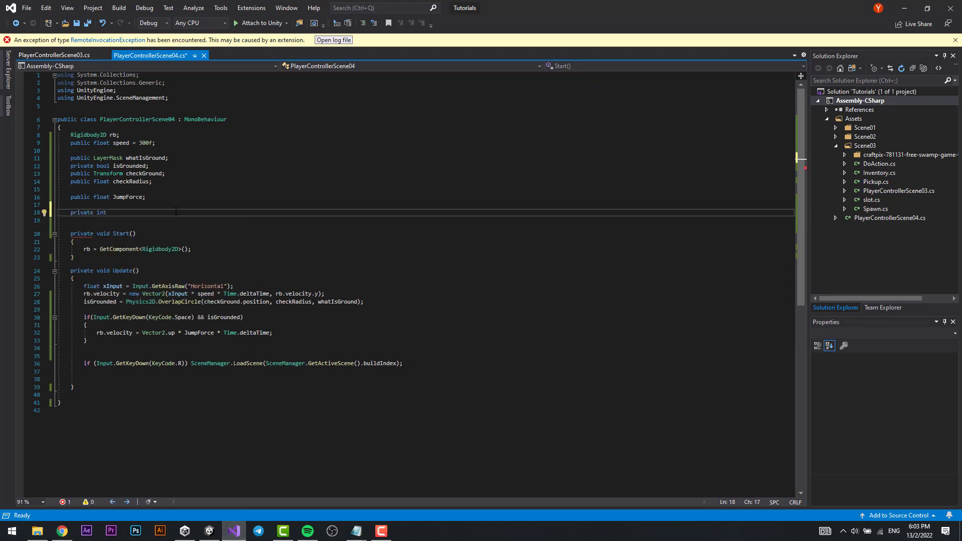
text(JumpCou)
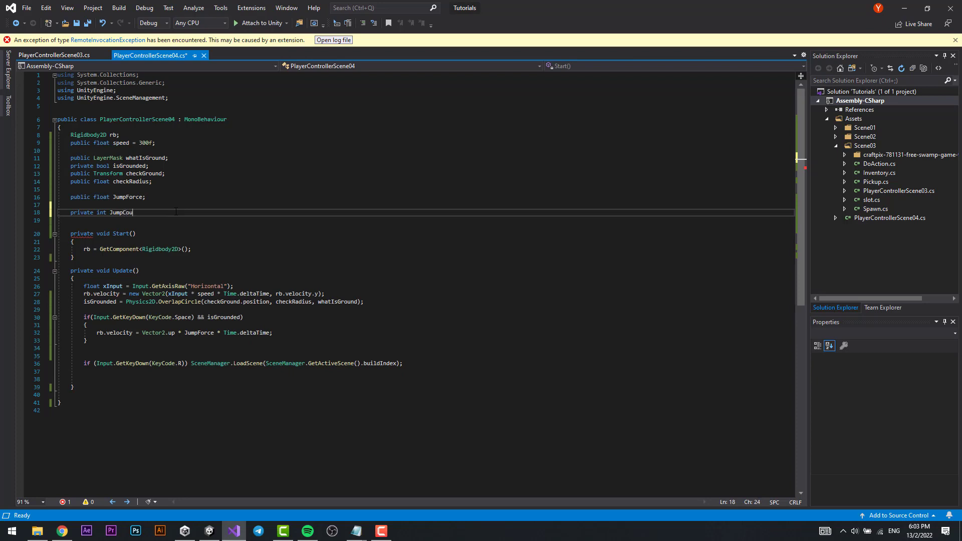
text(nter;)
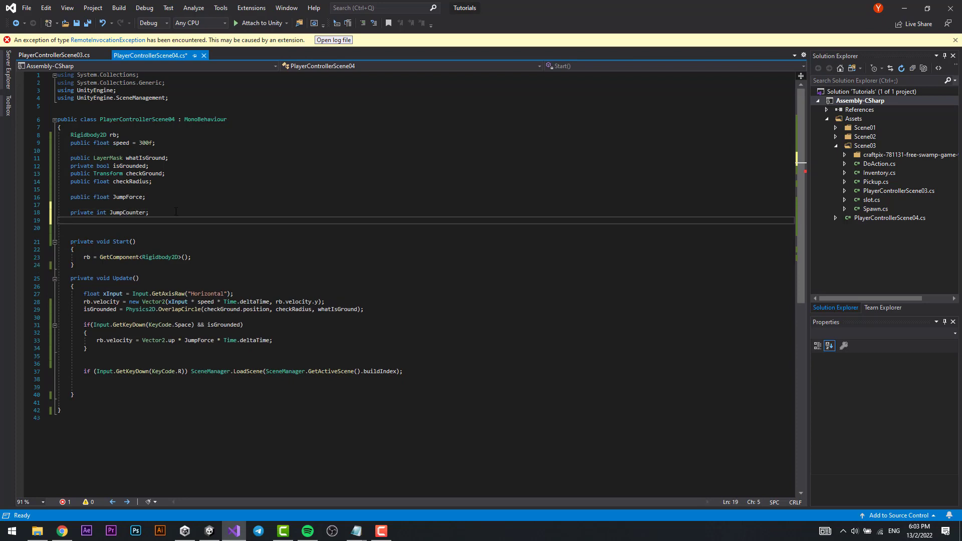
text(public int)
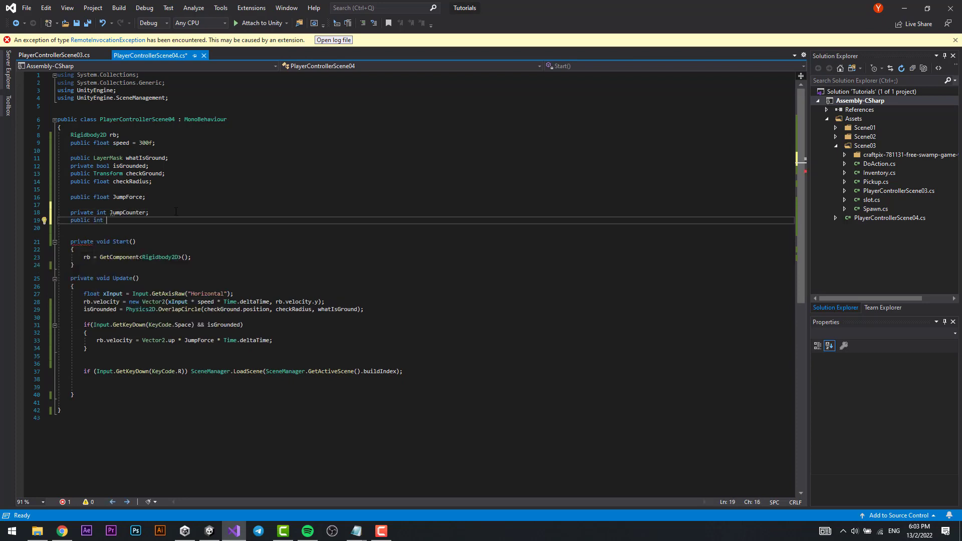
text(resetJumpCounter;)
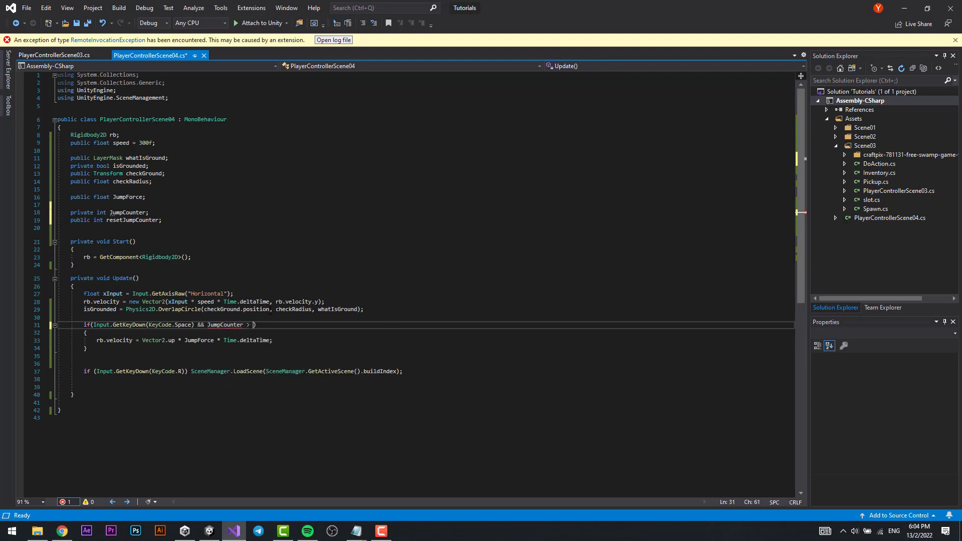
text(0)
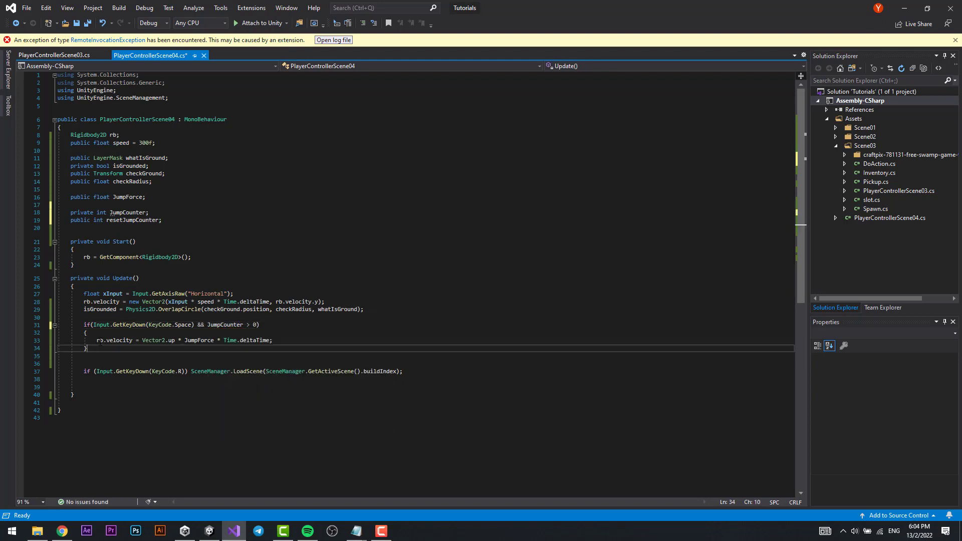
- Reset JumpCounter to resetJumpCounter when grounded and decrement JumpCounter on each jump
text(if()
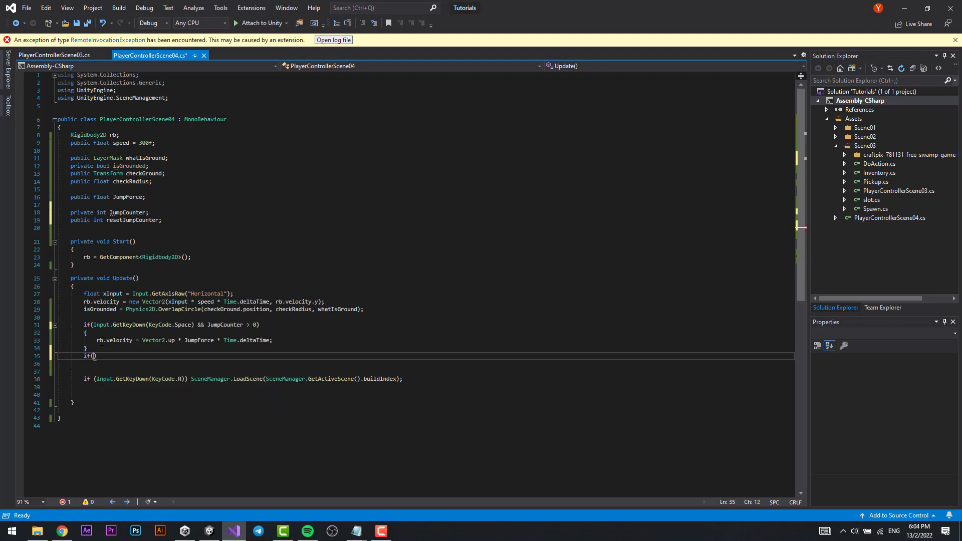
text(isGrounded) ju)
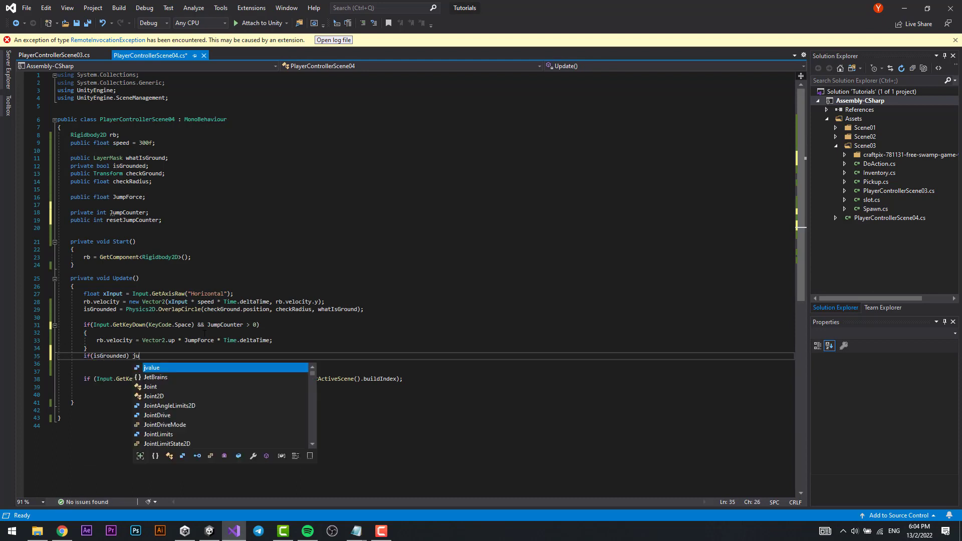
text(mpCounter =)
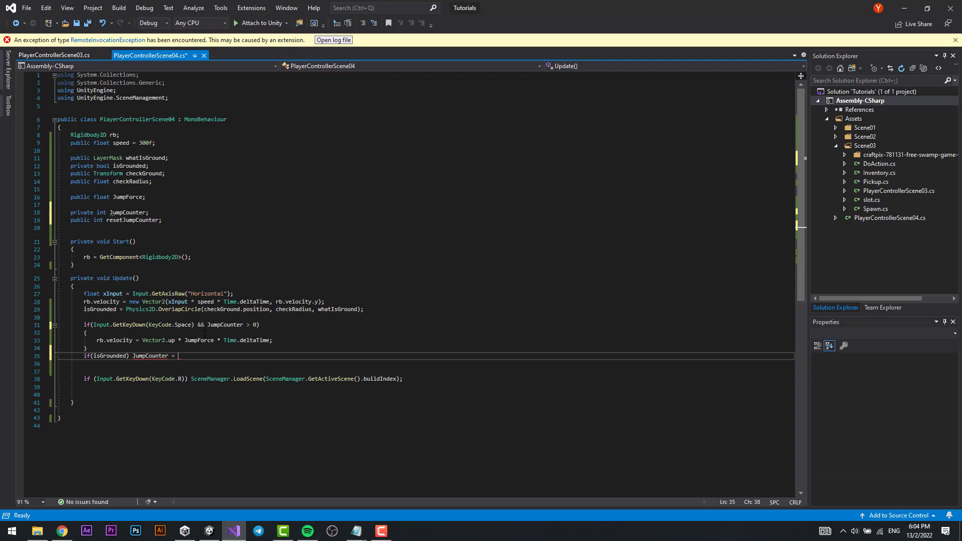
text(resetJumpCounter;)
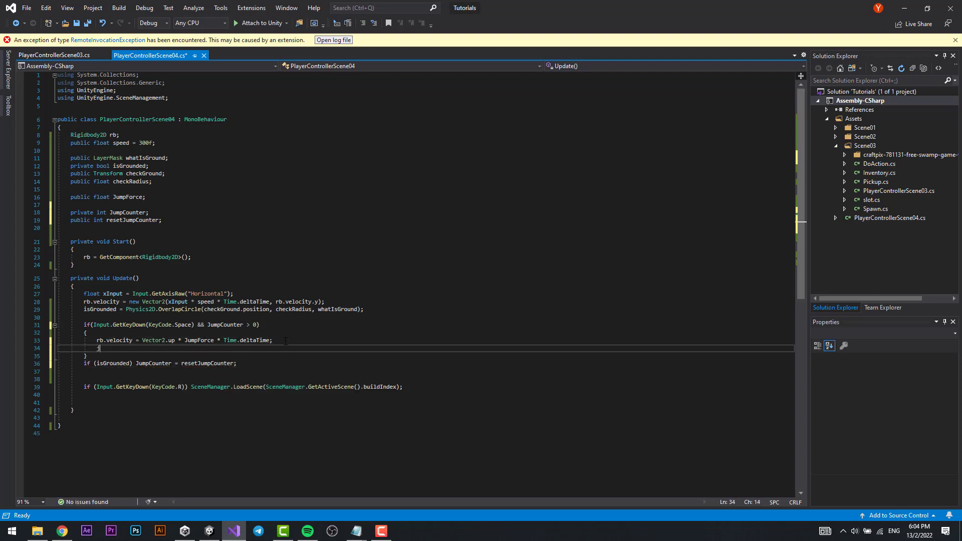
text(JumpCounter--)
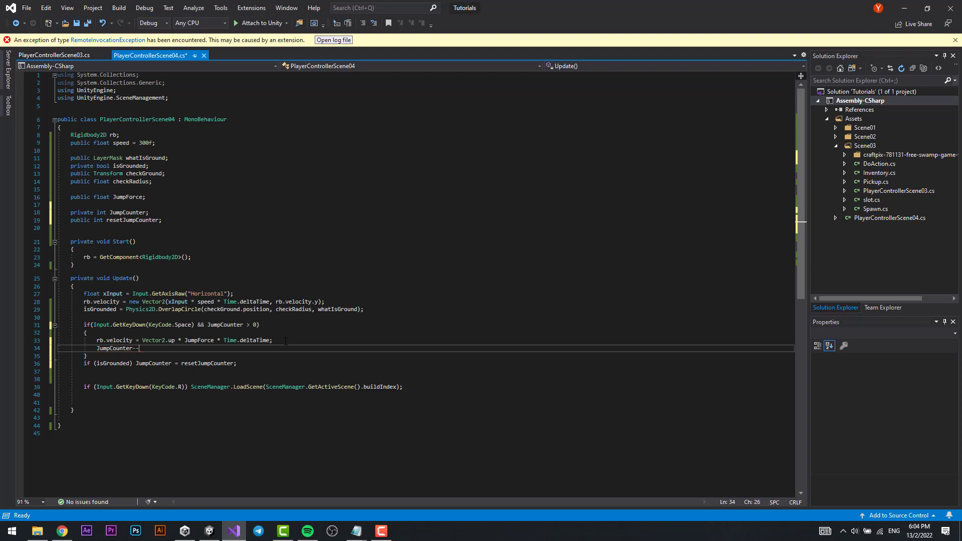
text(;)
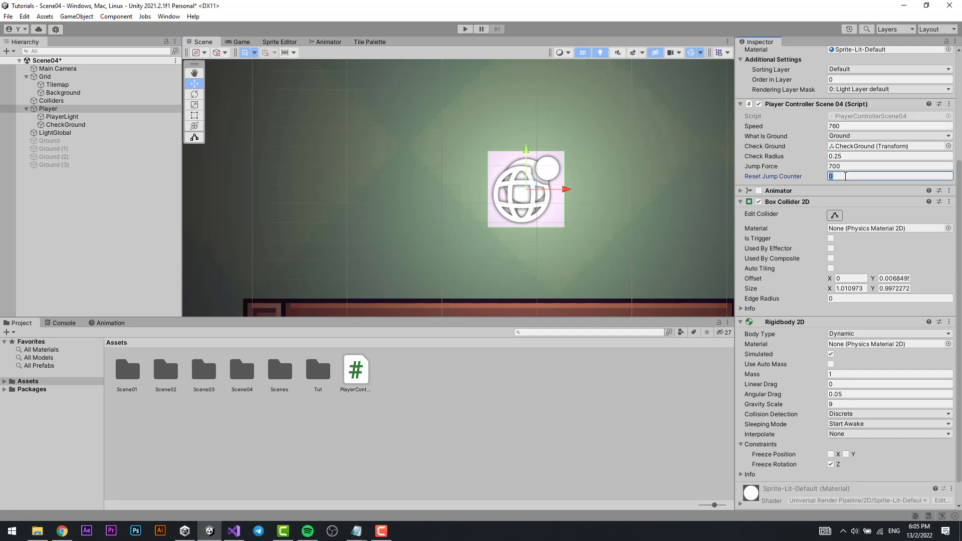
- Set the Player's Reset Jump Counter to 1 and play-test the double jump
click(465, 28)
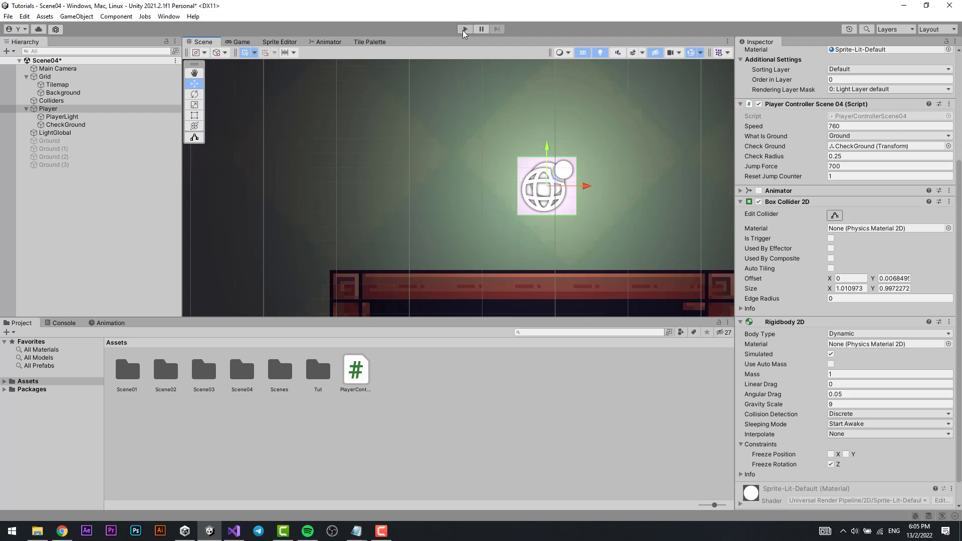
click(465, 28)
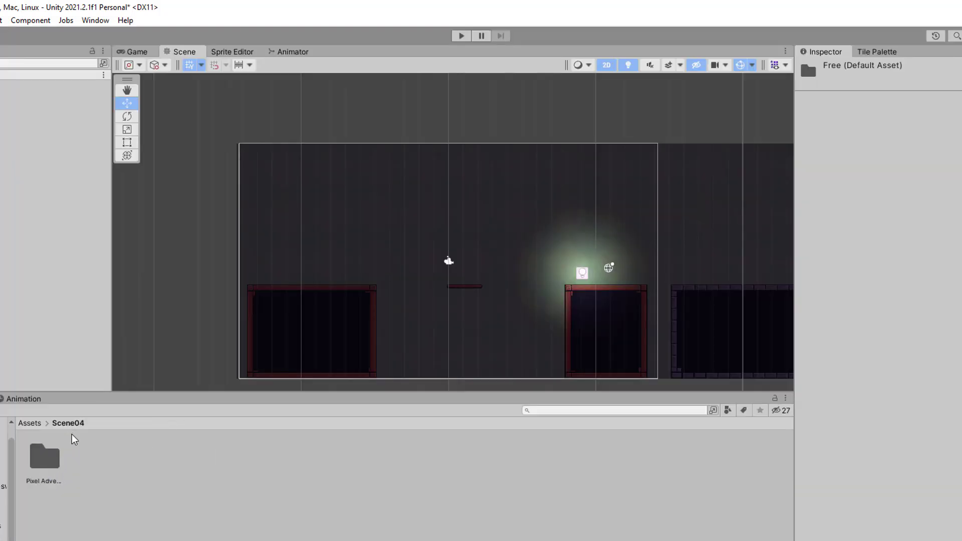
- Create a Physics Material 2D named Friction in the Scene04 folder and play-test the scene
right_click(74, 440)
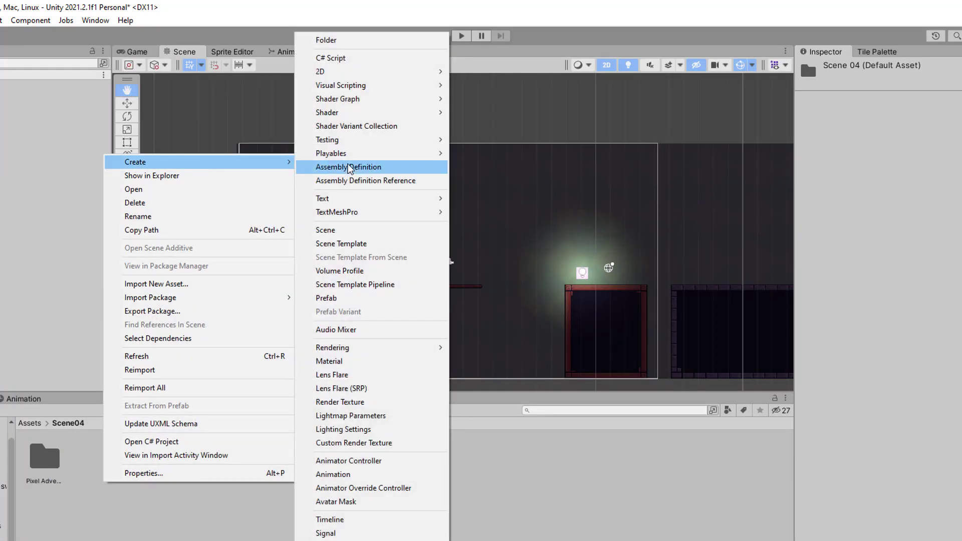
mouse_move(401, 72)
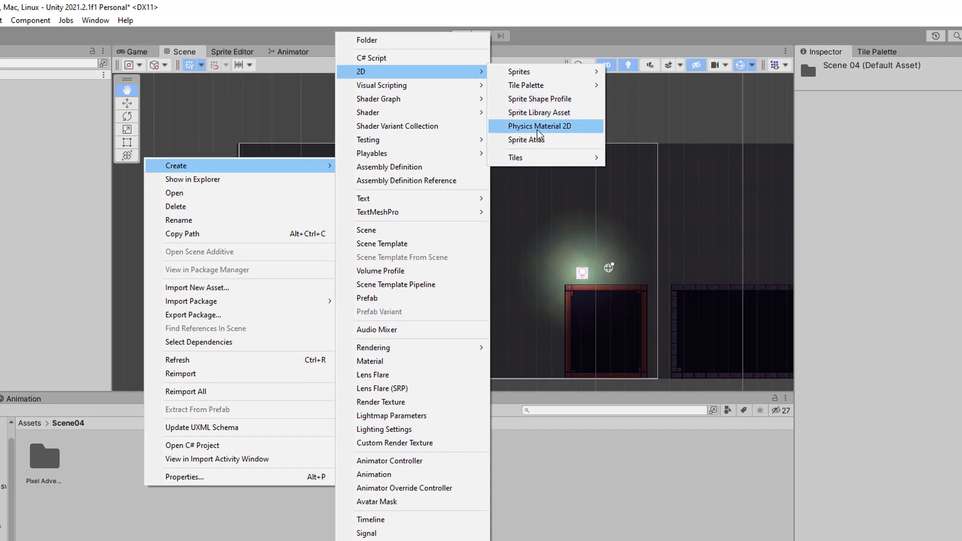
click(540, 126)
text(Friction)
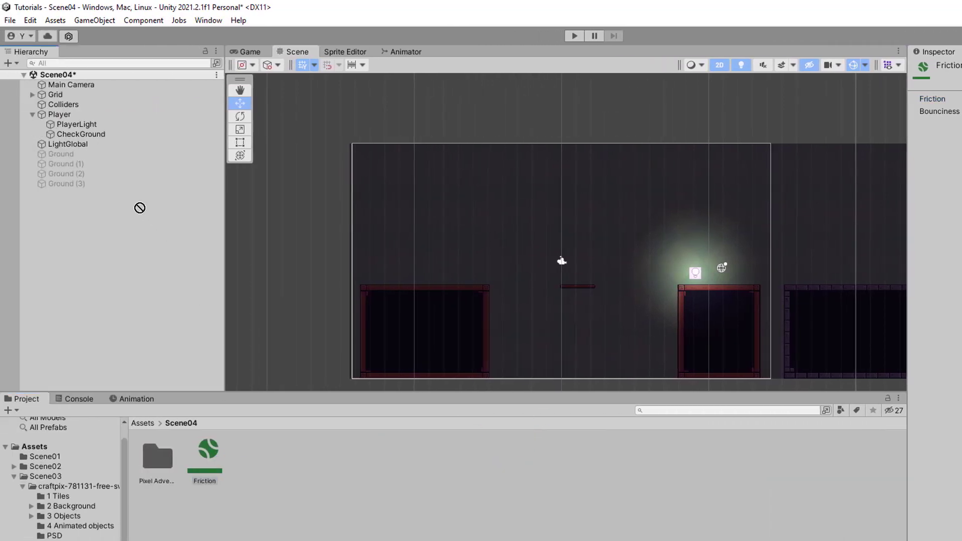
mouse_move(860, 291)
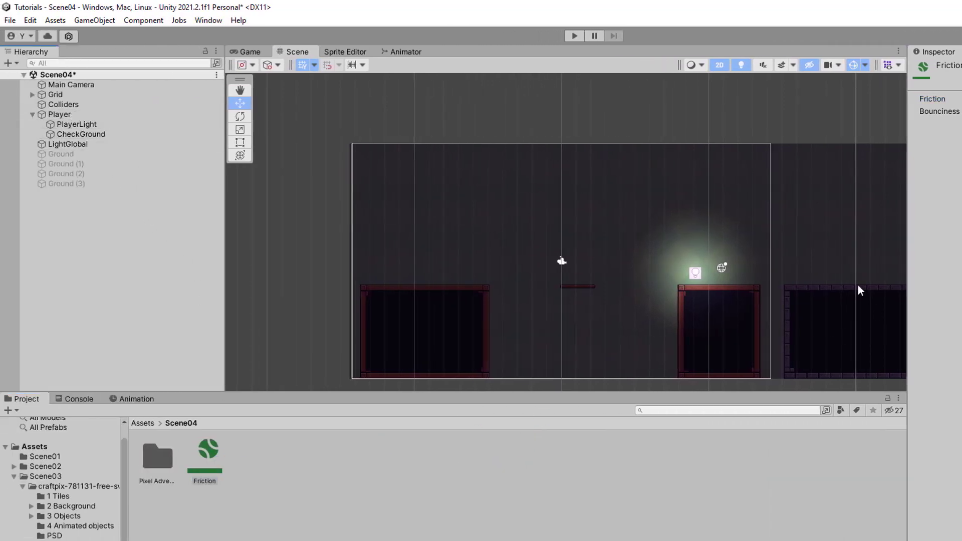
click(575, 35)
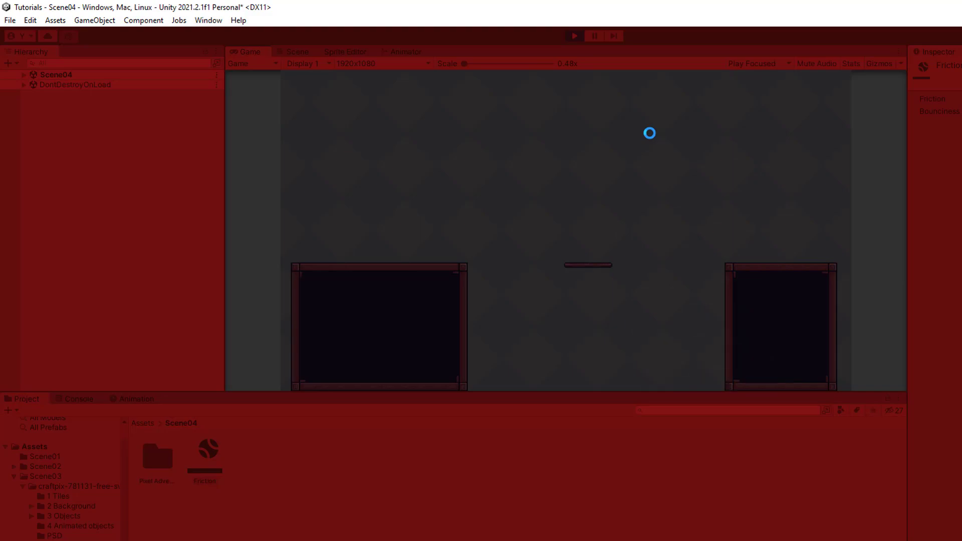
click(232, 530)
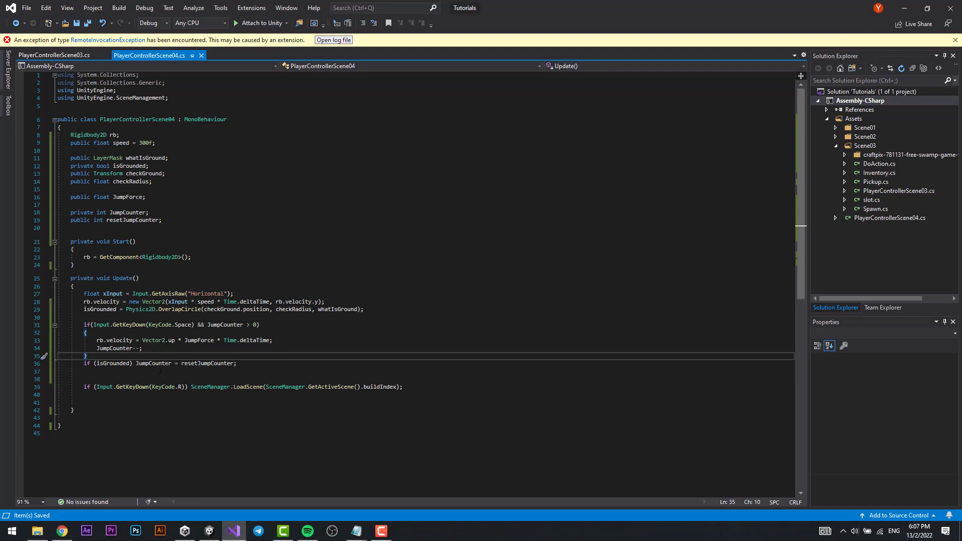
- Highlight every use of resetJumpCounter in the script, then return to the Unity editor
double_click(208, 364)
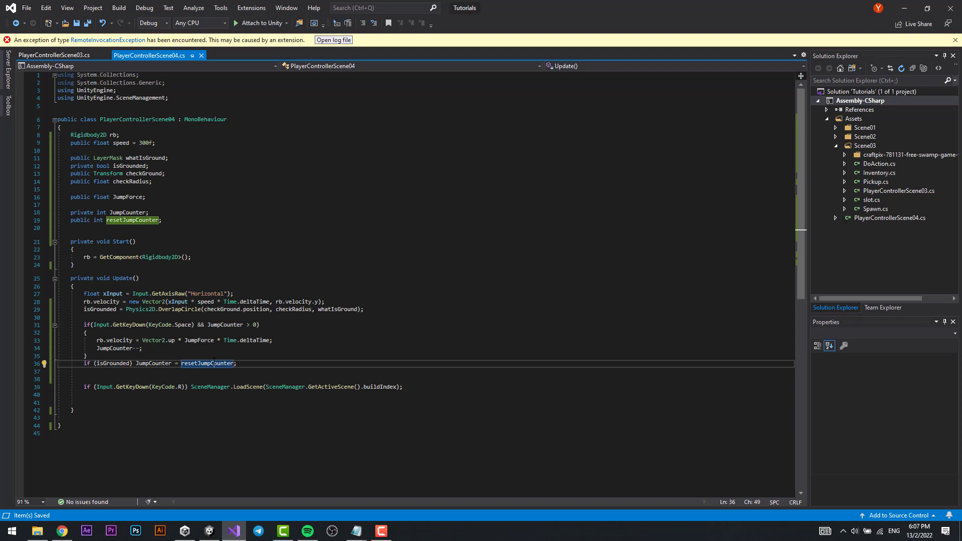
mouse_move(200, 294)
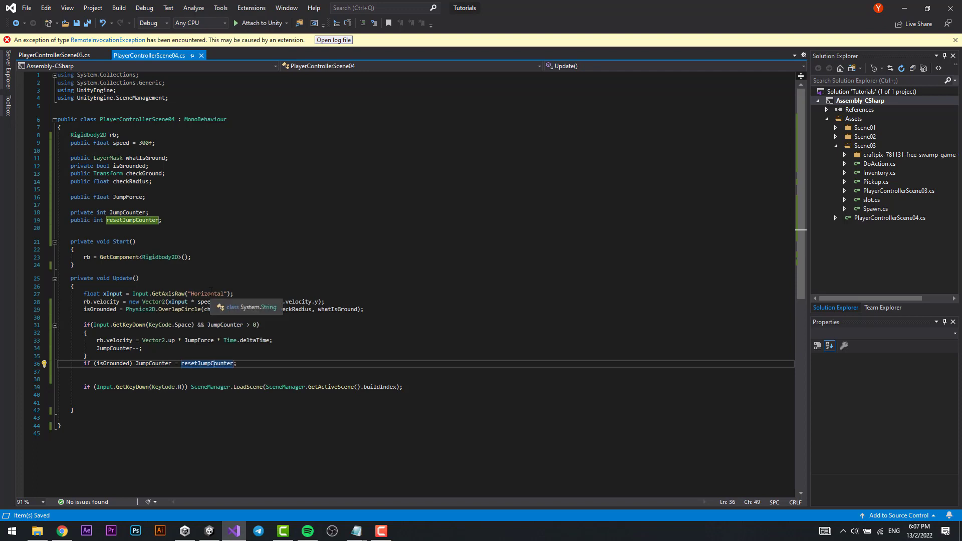
click(208, 531)
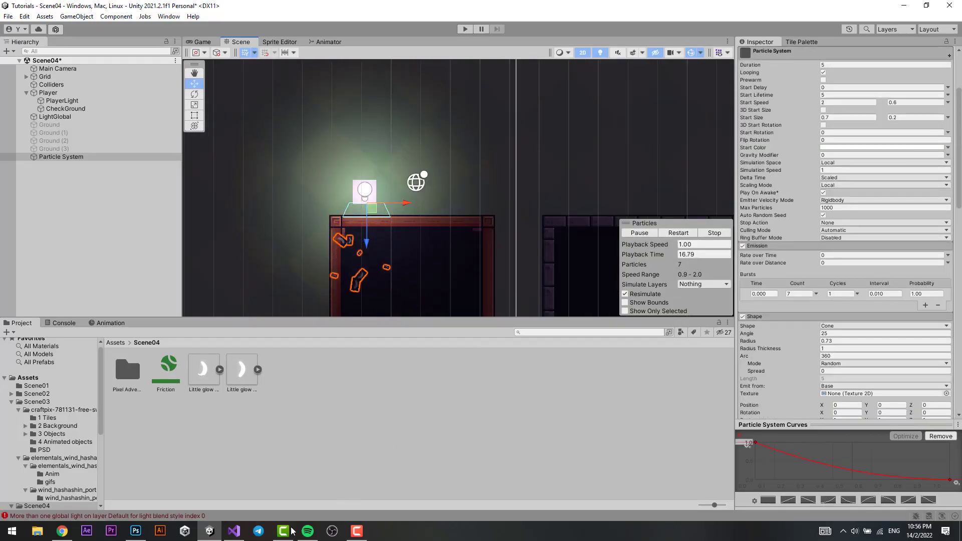
- Bring up the magic sound effect in Audacity and mark a point early in the clip
click(60, 156)
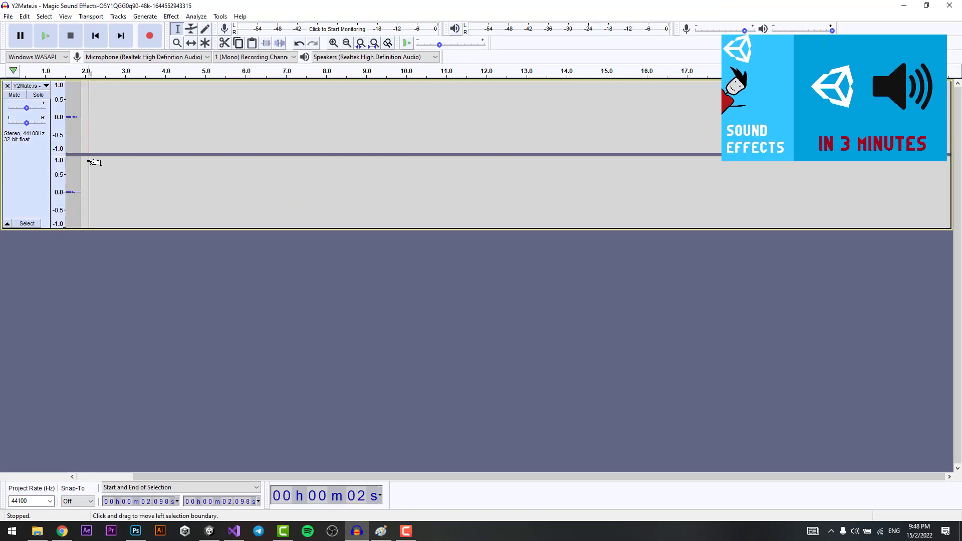
click(134, 532)
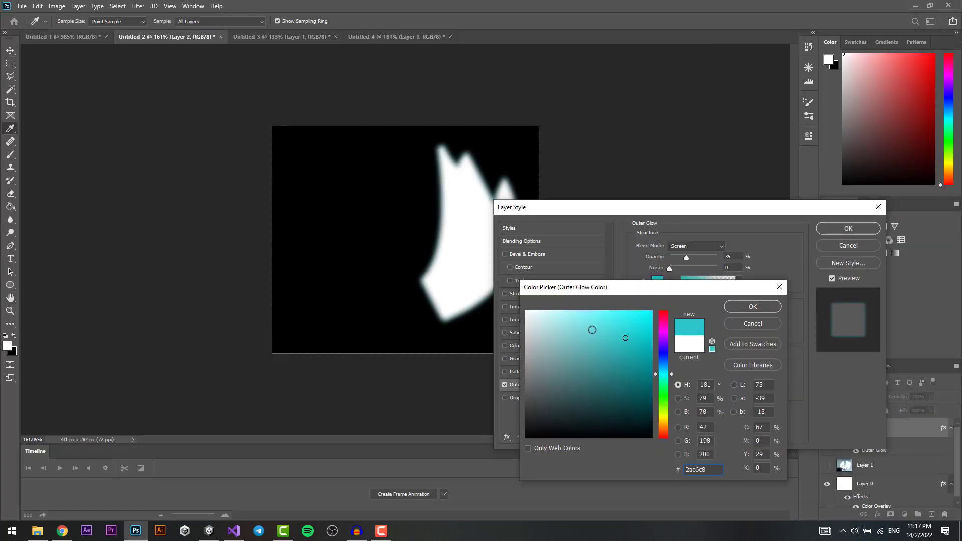
- Accept the cyan #2ac6c8 Outer Glow on the wing sprite and return to Unity
click(752, 307)
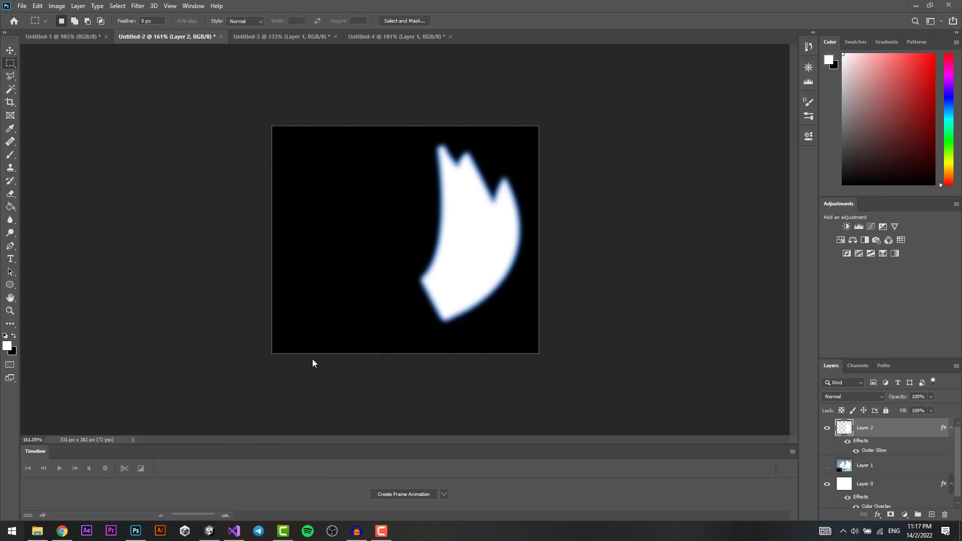
click(209, 531)
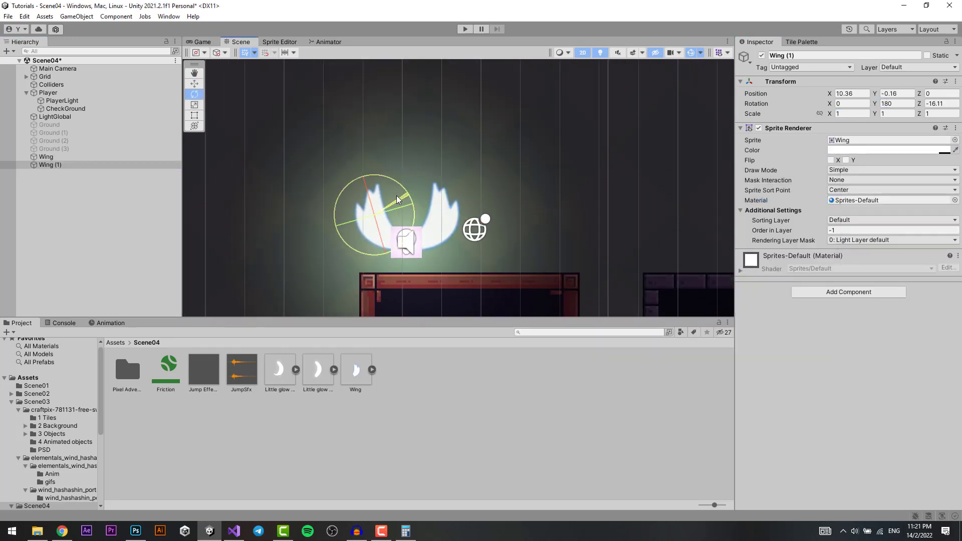
- Create an animator and animation clip for the new Wings object
text(360)
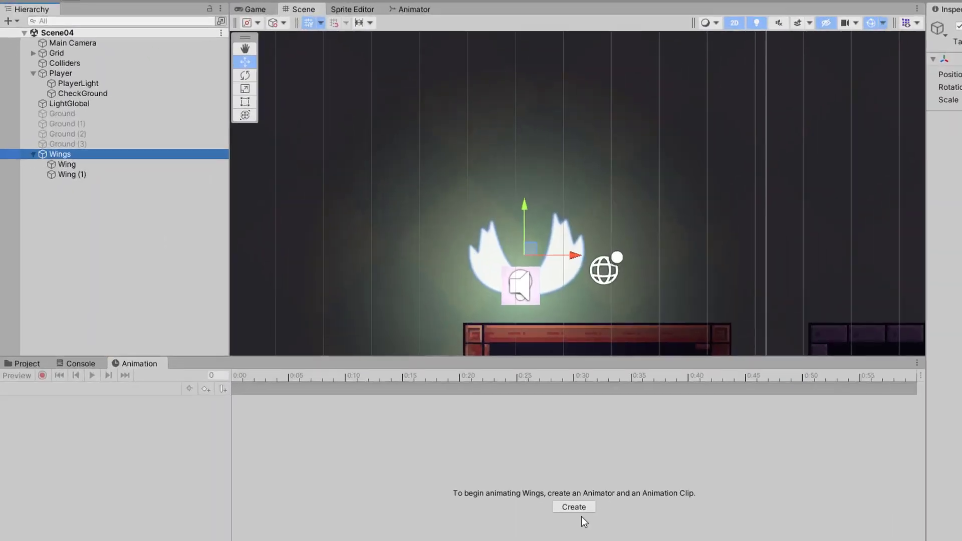
click(572, 508)
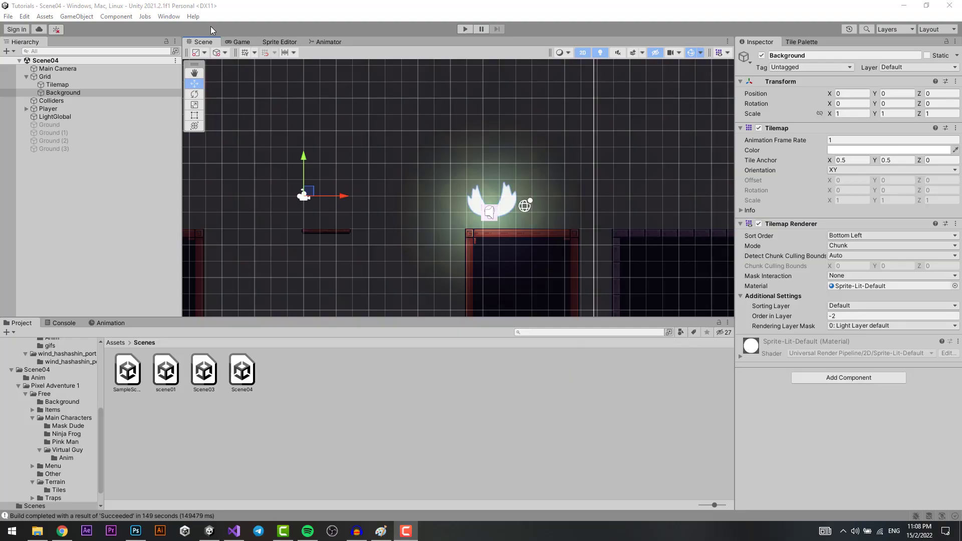
- Select Player, verify its Wings reference, and enter Play mode to test the double jump
click(48, 108)
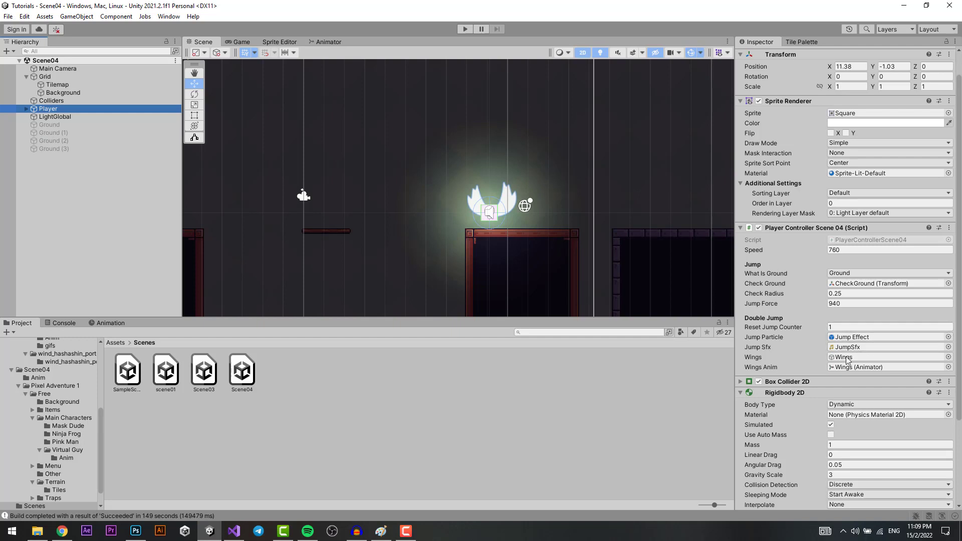
click(466, 28)
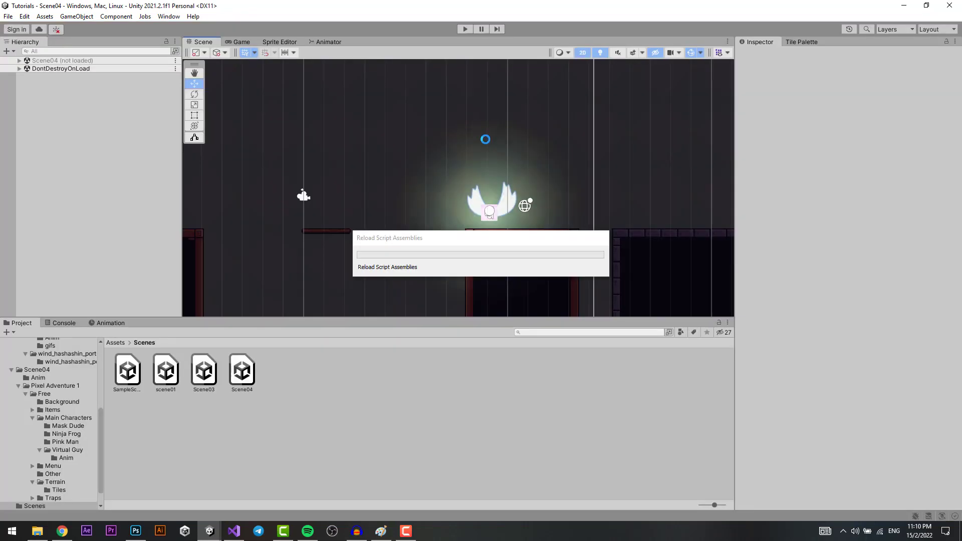
click(466, 28)
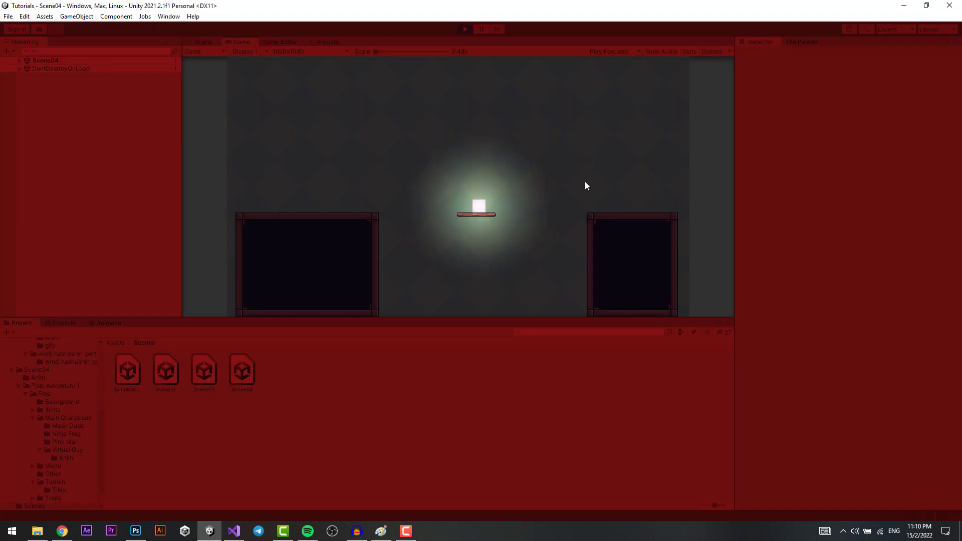